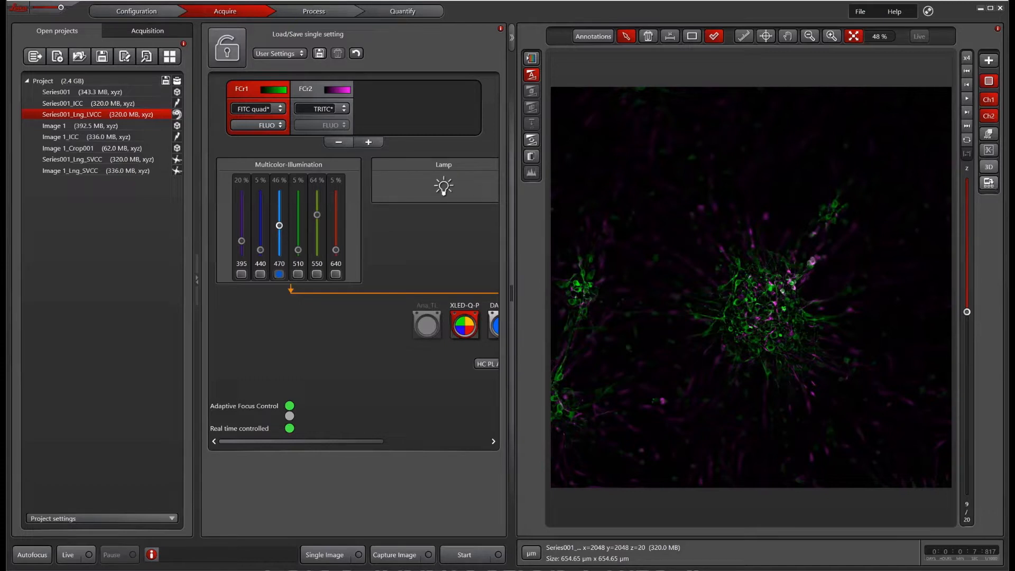
pyautogui.moveTo(989, 168)
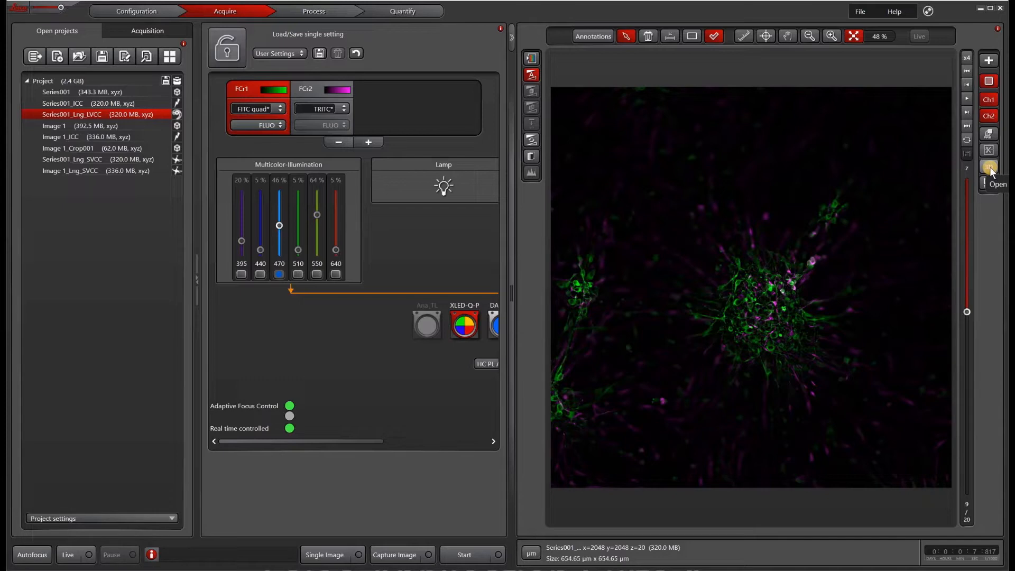
# - Open the two-channel confocal stack in the 3D Viewer as a green/magenta volume
pyautogui.click(989, 168)
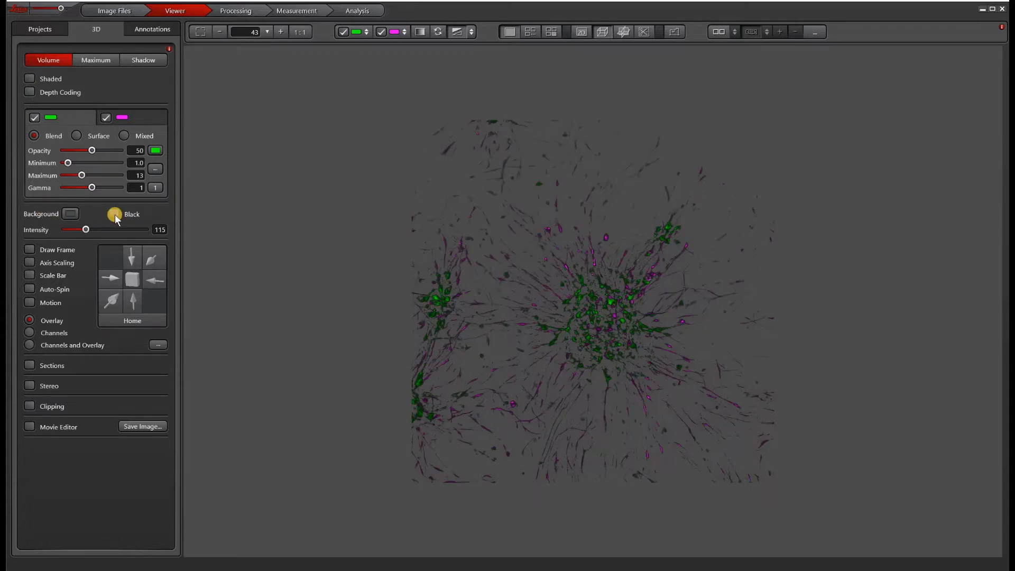
# - Switch the 3D background from grey to black via the Black checkbox
pyautogui.click(114, 214)
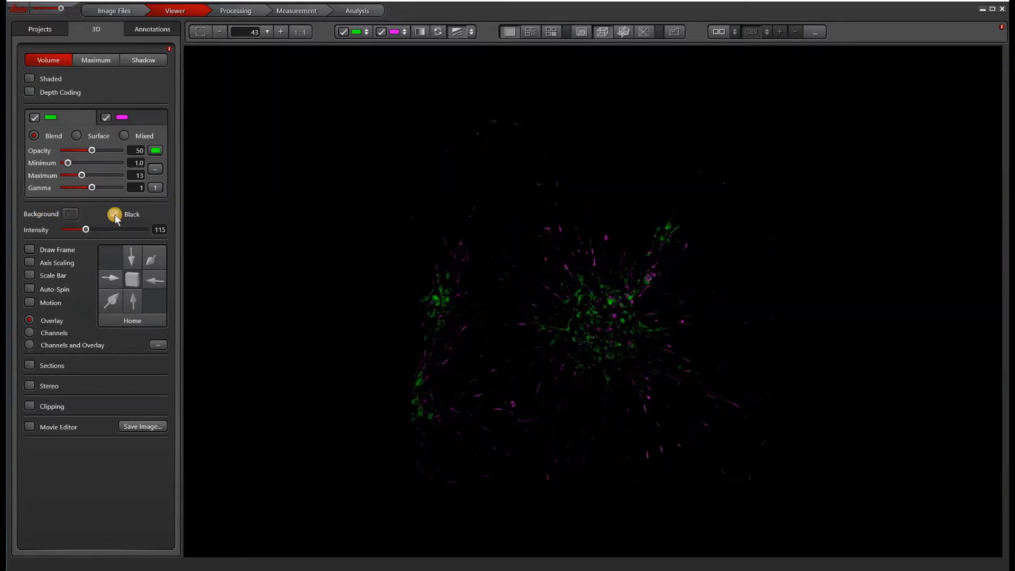
pyautogui.click(114, 213)
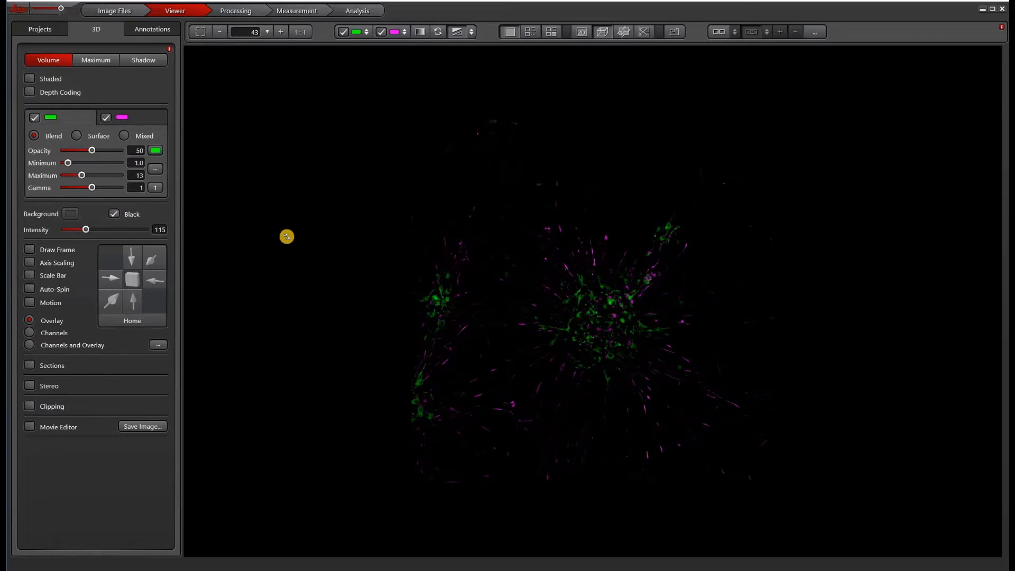
pyautogui.moveTo(286, 338)
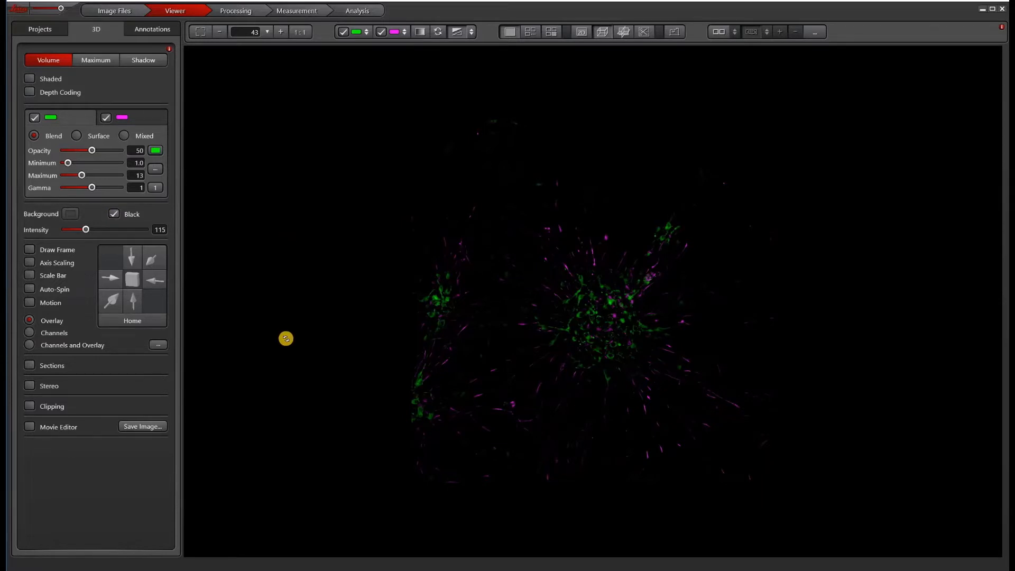
pyautogui.moveTo(245, 186)
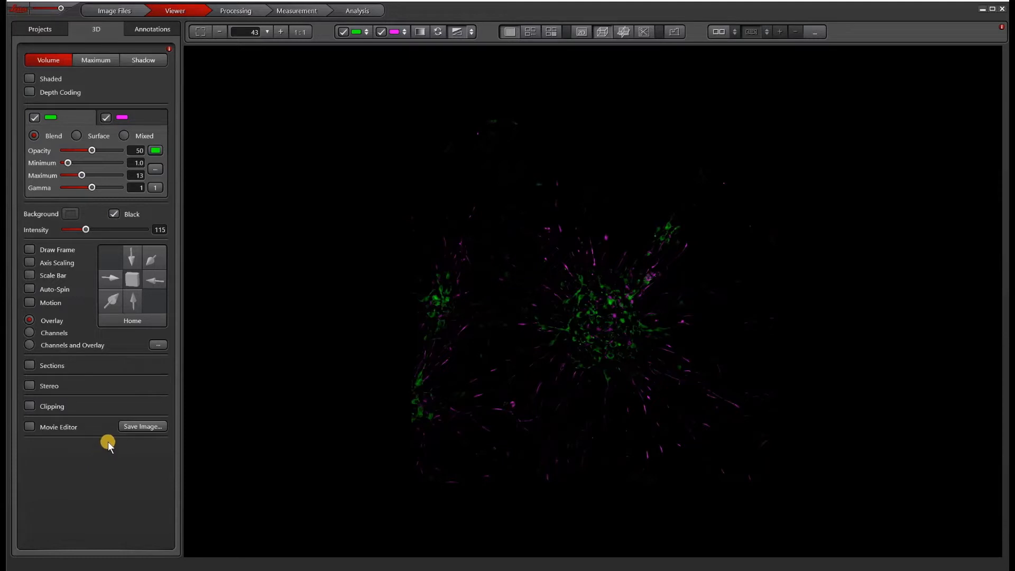
pyautogui.moveTo(94, 59)
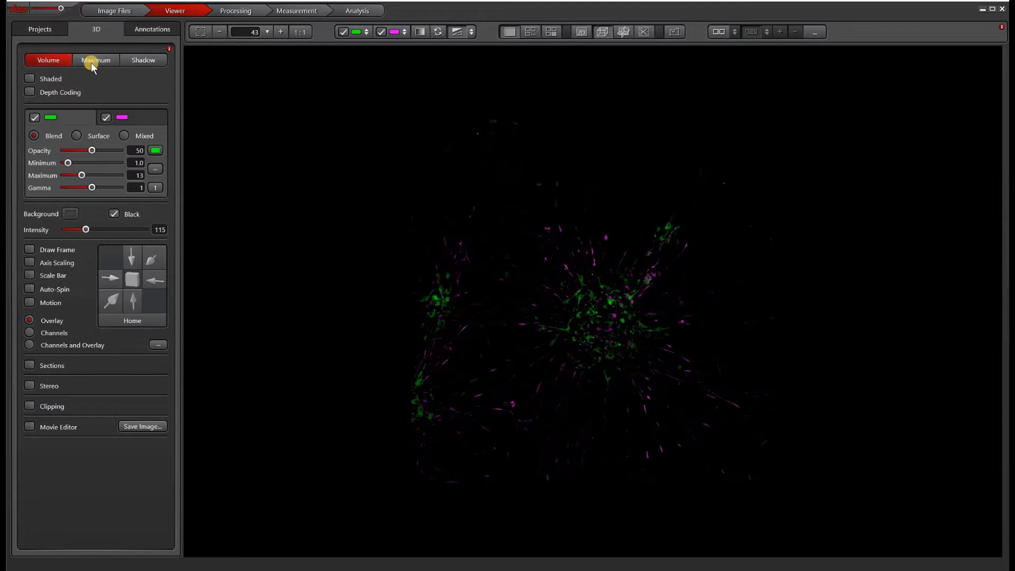
# - Enable Shaded, Depth Coding and the depth-coding scale bar on the volume
pyautogui.click(45, 60)
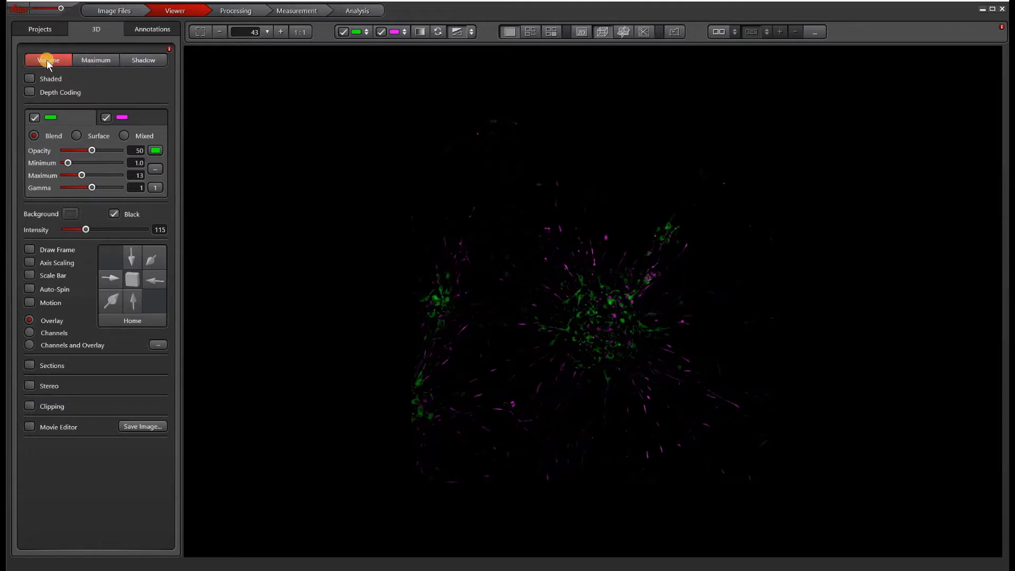
pyautogui.moveTo(28, 78)
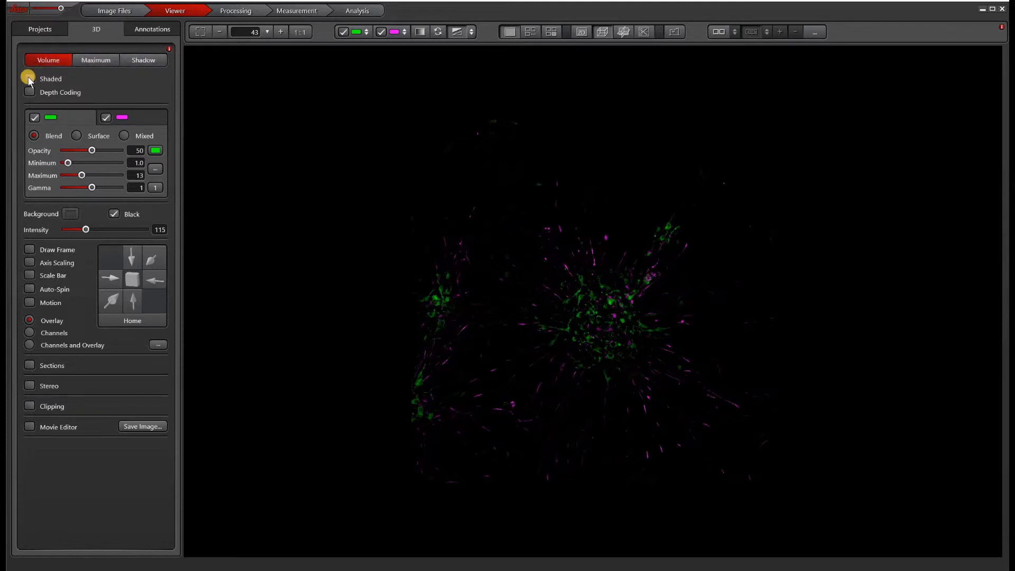
pyautogui.click(30, 93)
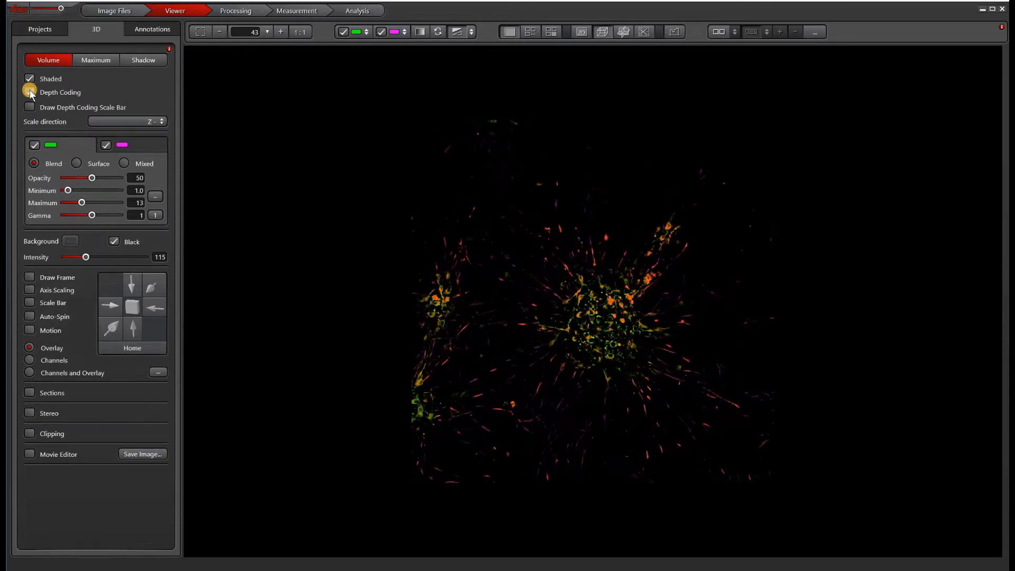
pyautogui.click(29, 92)
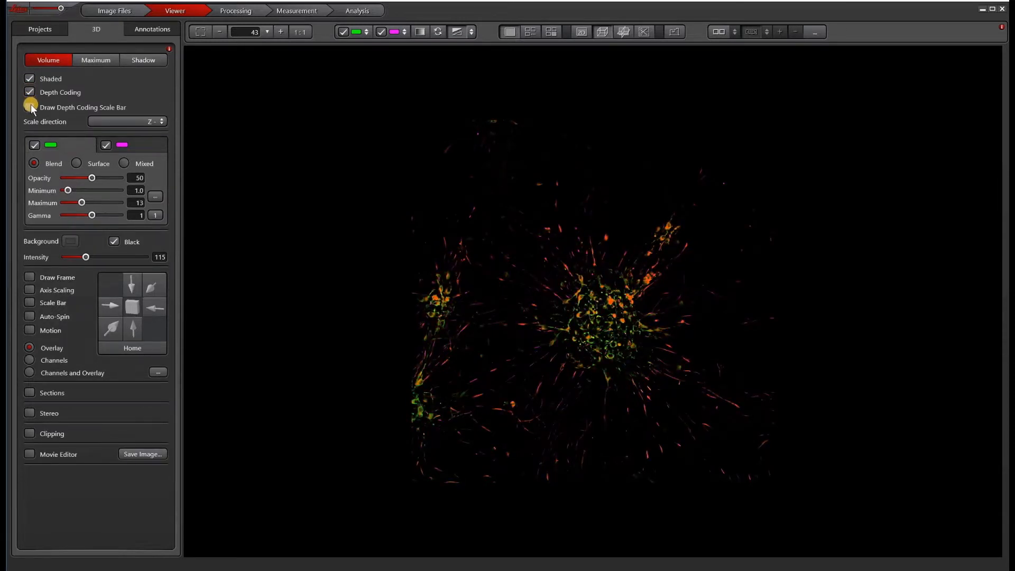
pyautogui.click(30, 106)
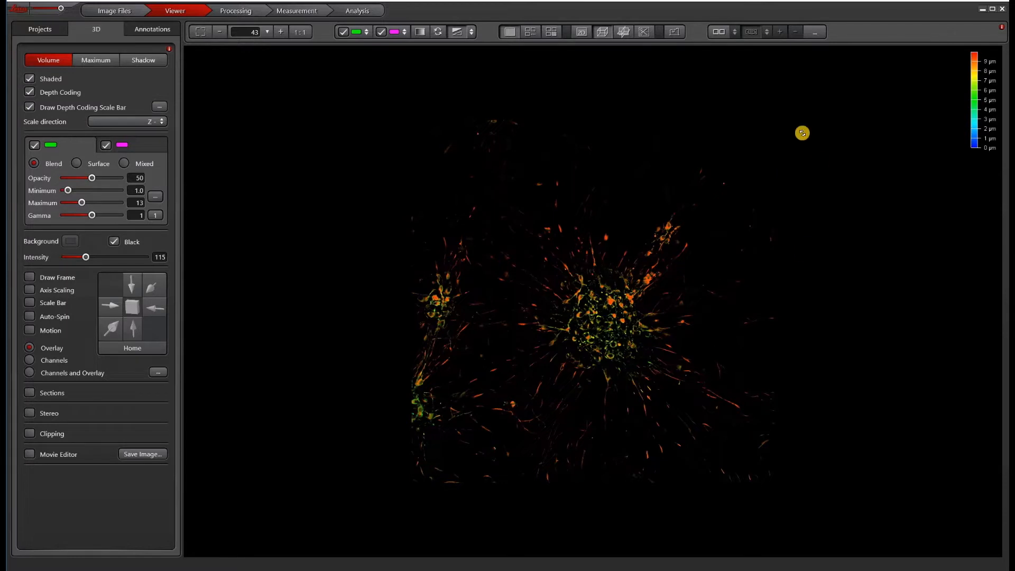
pyautogui.moveTo(211, 149)
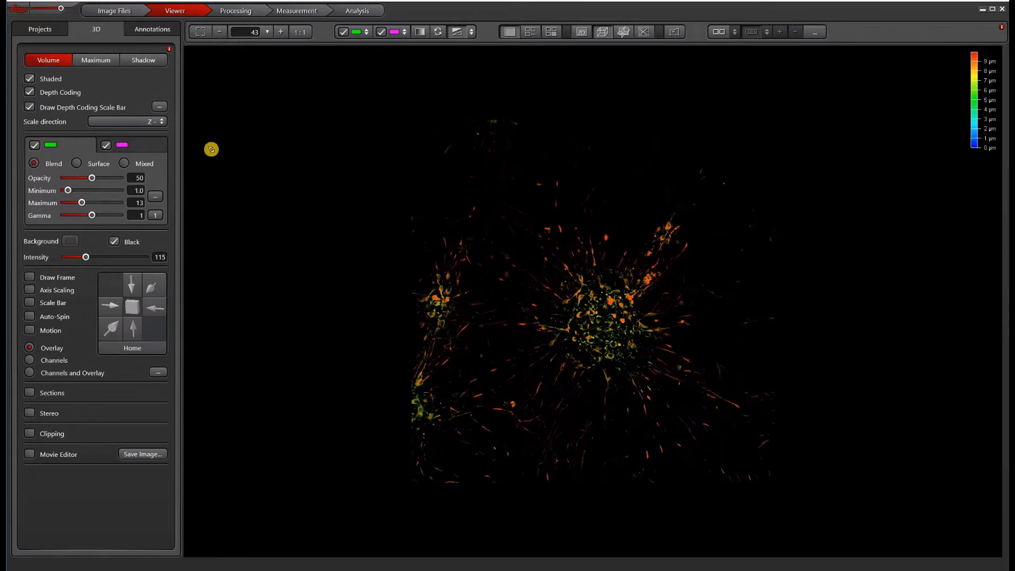
# - Switch the rendering mode to Maximum intensity projection
pyautogui.click(162, 122)
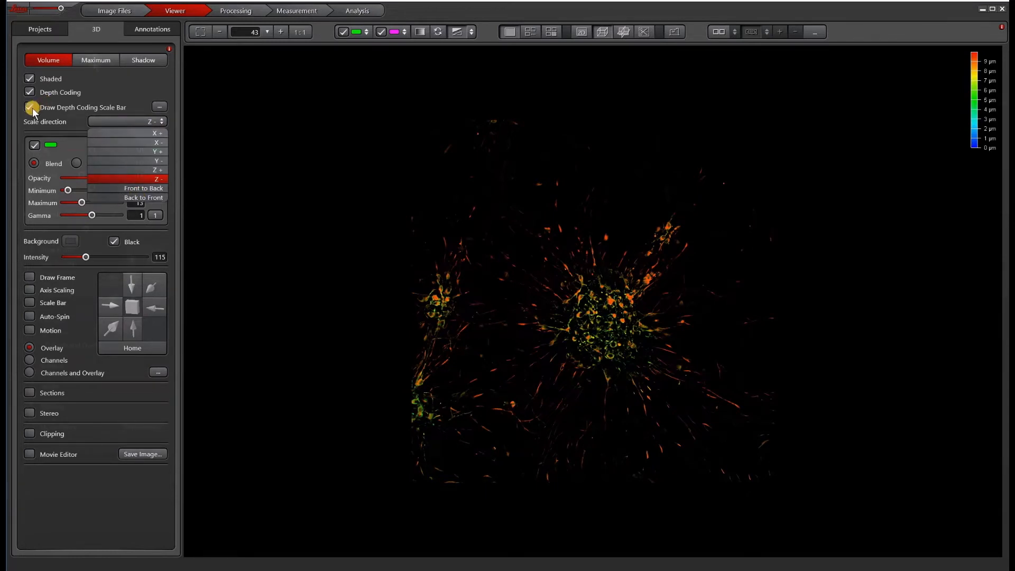
pyautogui.click(95, 59)
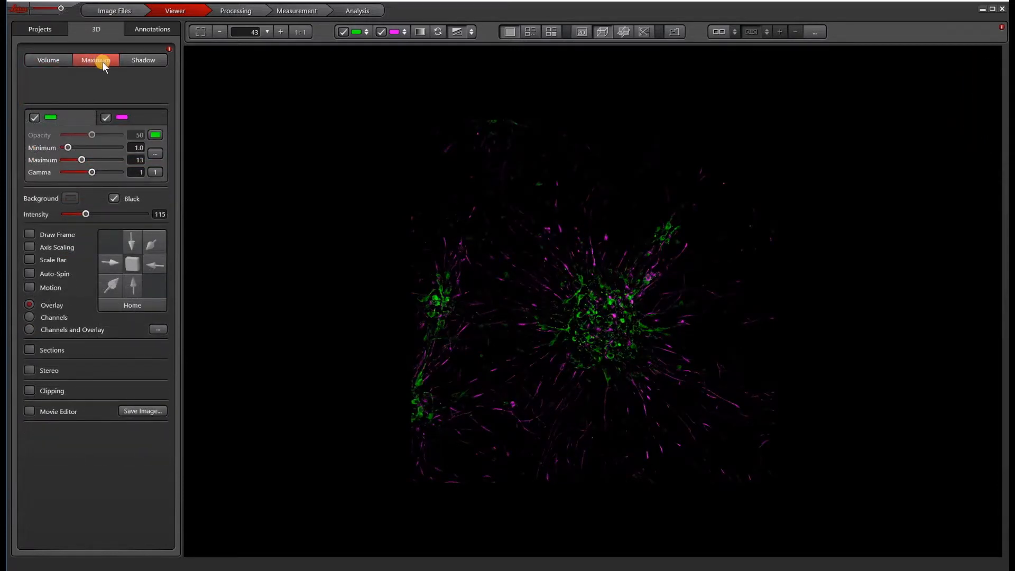
# - Render in Shadow mode, vary the light direction, then return to shaded Volume rendering
pyautogui.click(144, 59)
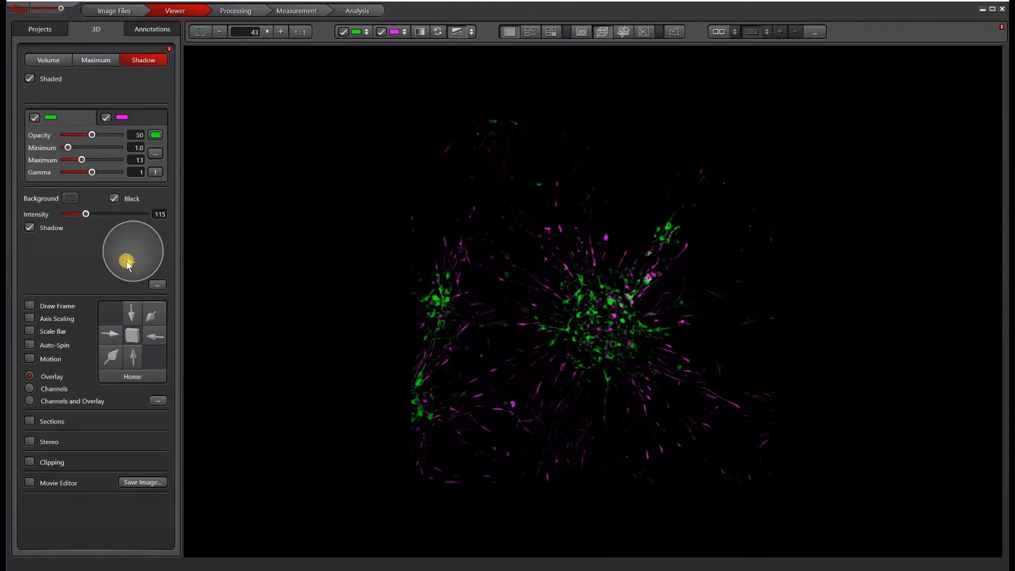
pyautogui.moveTo(129, 262); pyautogui.dragTo(113, 243)
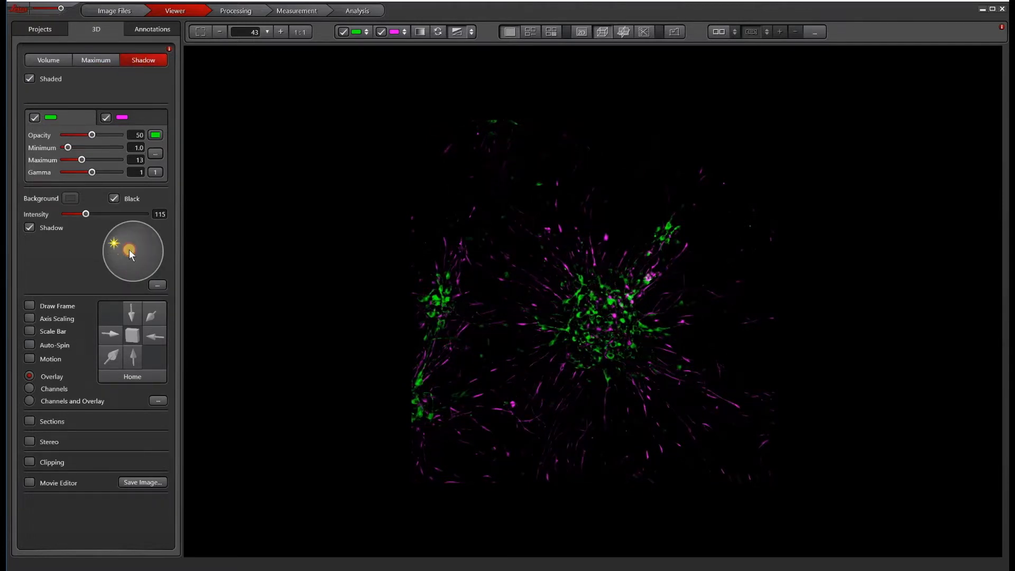
pyautogui.moveTo(129, 252); pyautogui.dragTo(122, 286)
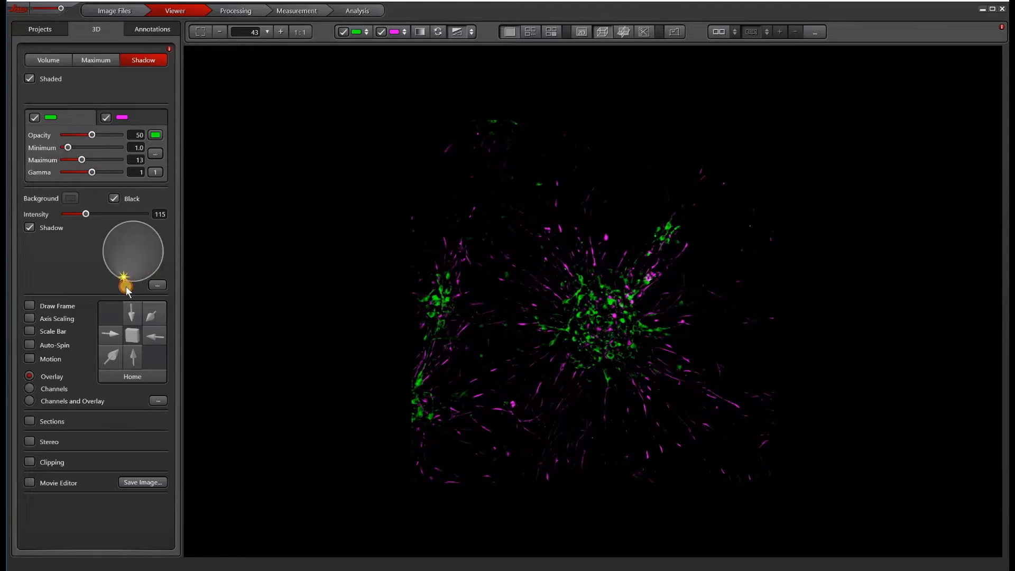
pyautogui.moveTo(124, 288); pyautogui.dragTo(123, 252)
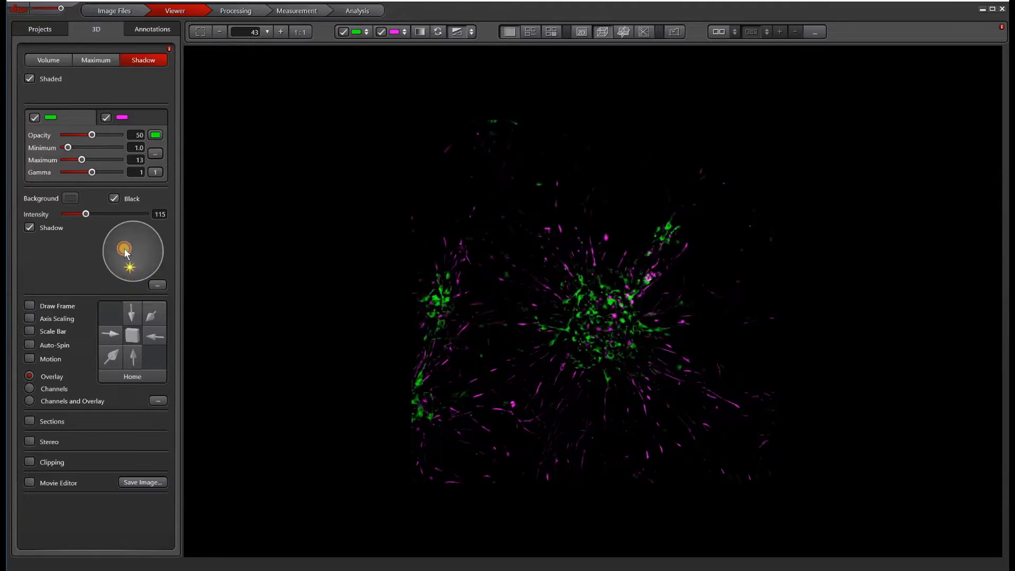
pyautogui.moveTo(124, 249); pyautogui.dragTo(137, 232)
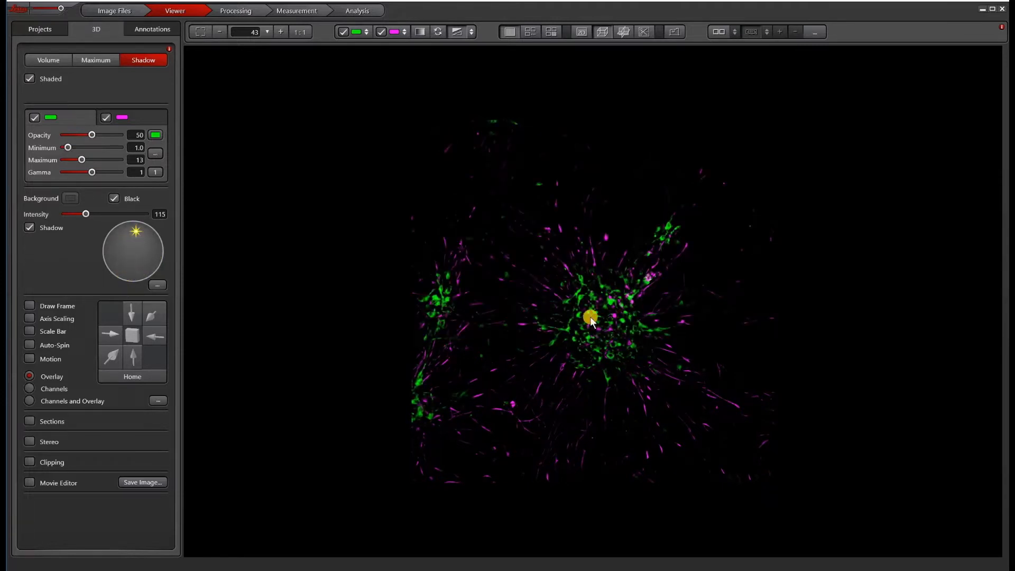
pyautogui.click(46, 59)
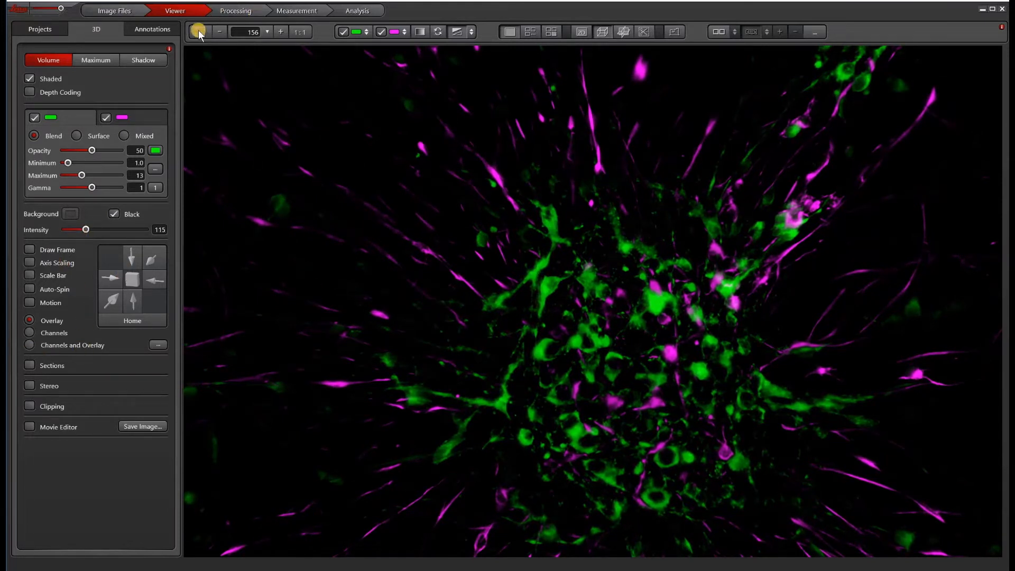
pyautogui.moveTo(200, 33)
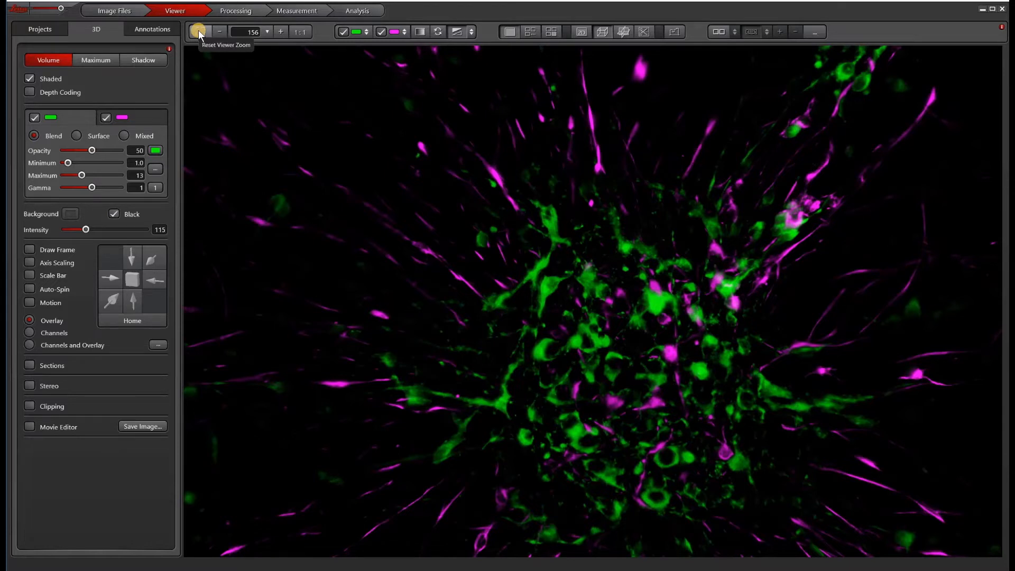
pyautogui.moveTo(199, 34)
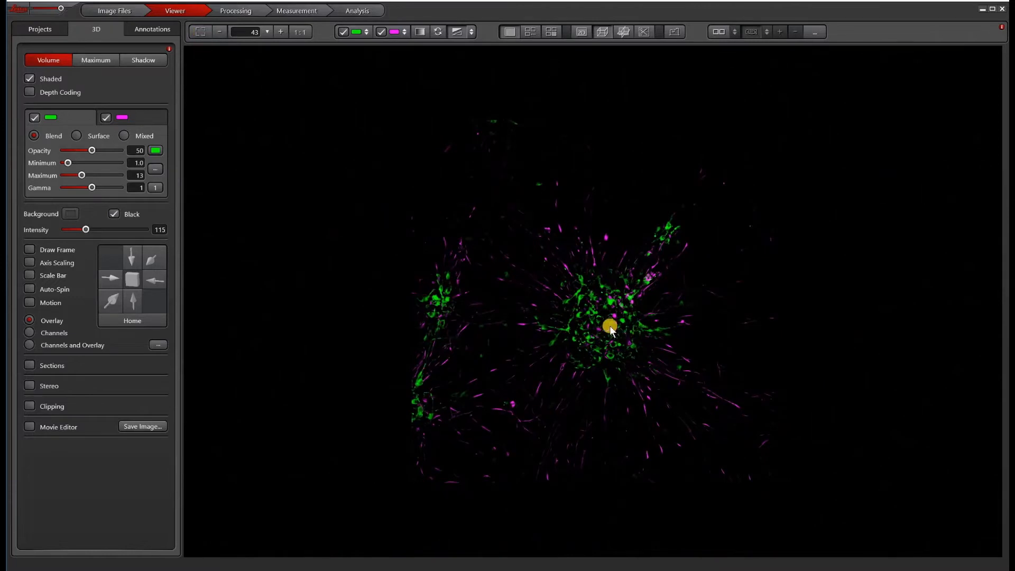
# - Reset to the home view and rotate the shaded blended volume to an angled orientation
pyautogui.click(132, 321)
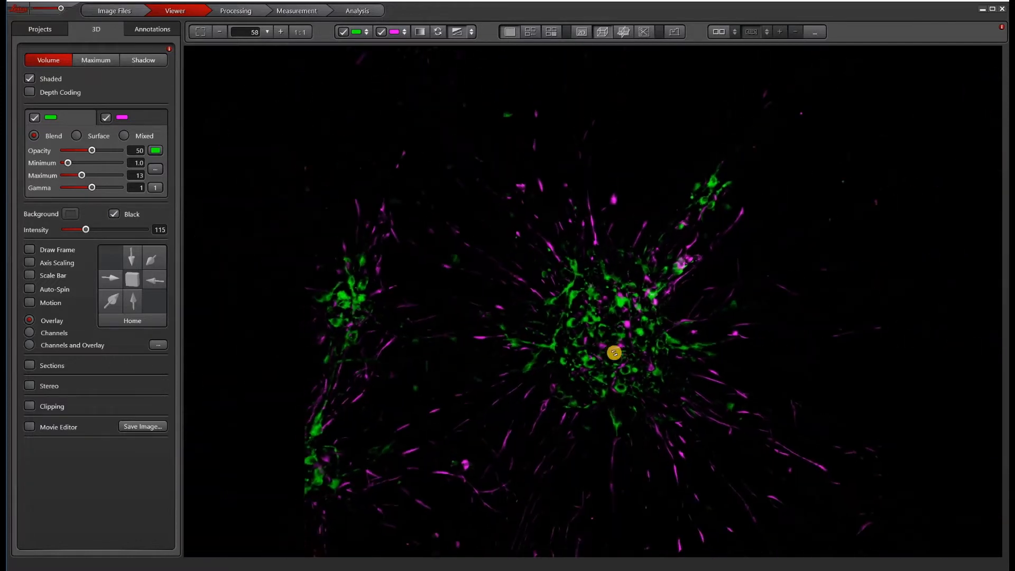
pyautogui.moveTo(613, 352); pyautogui.dragTo(653, 327)
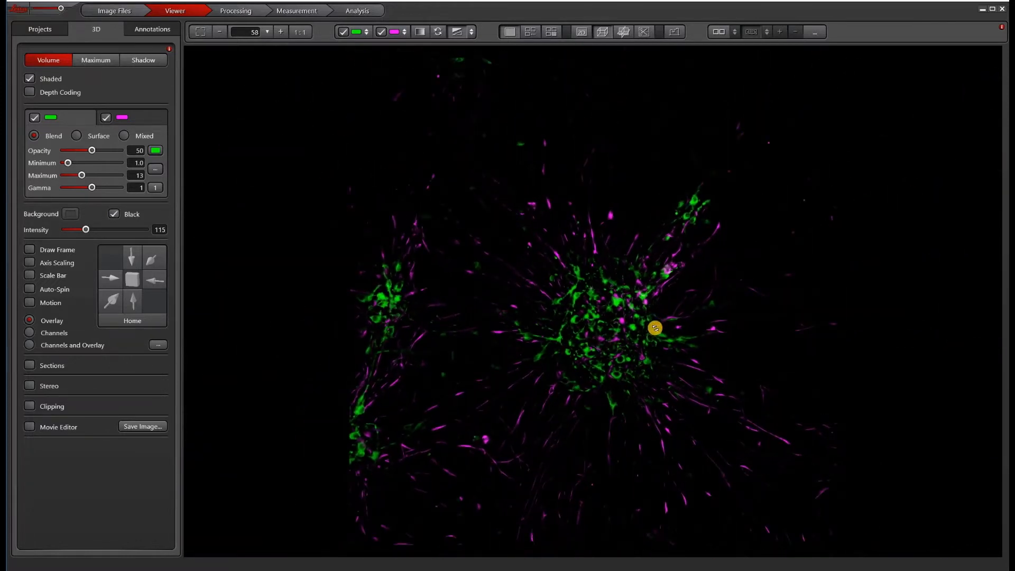
pyautogui.moveTo(654, 327); pyautogui.dragTo(538, 336)
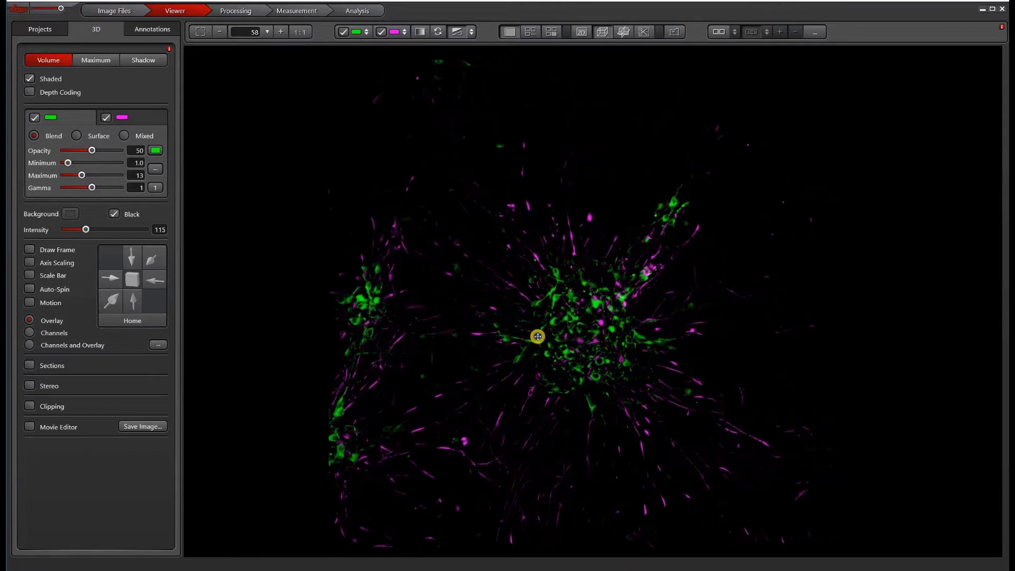
pyautogui.moveTo(538, 336); pyautogui.dragTo(512, 338)
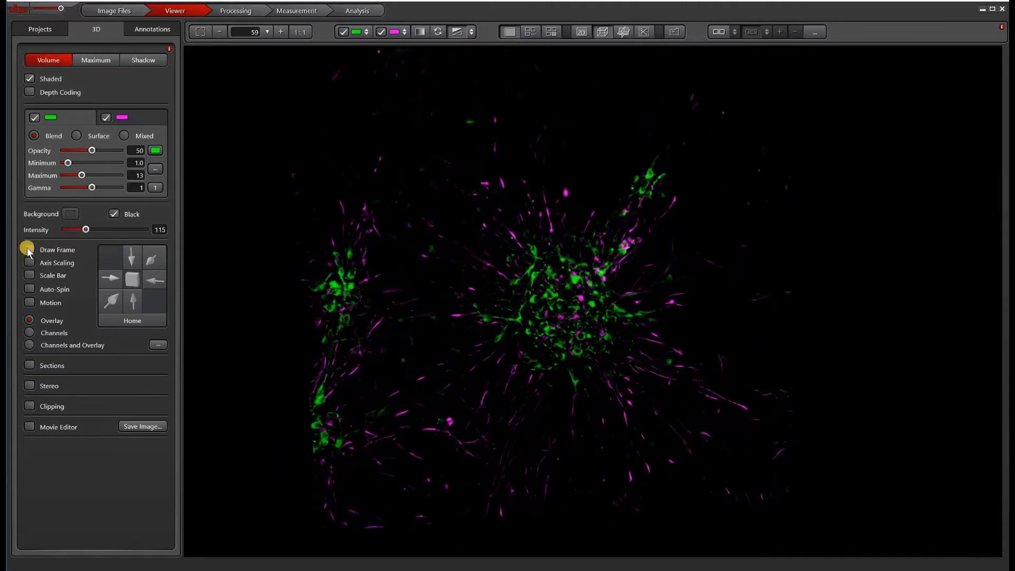
pyautogui.click(30, 249)
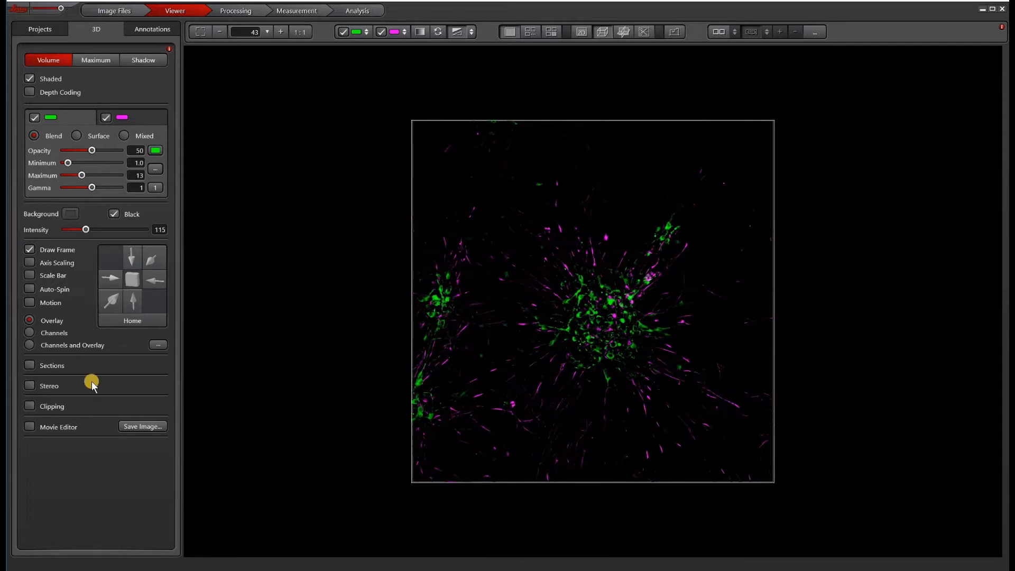
pyautogui.click(30, 262)
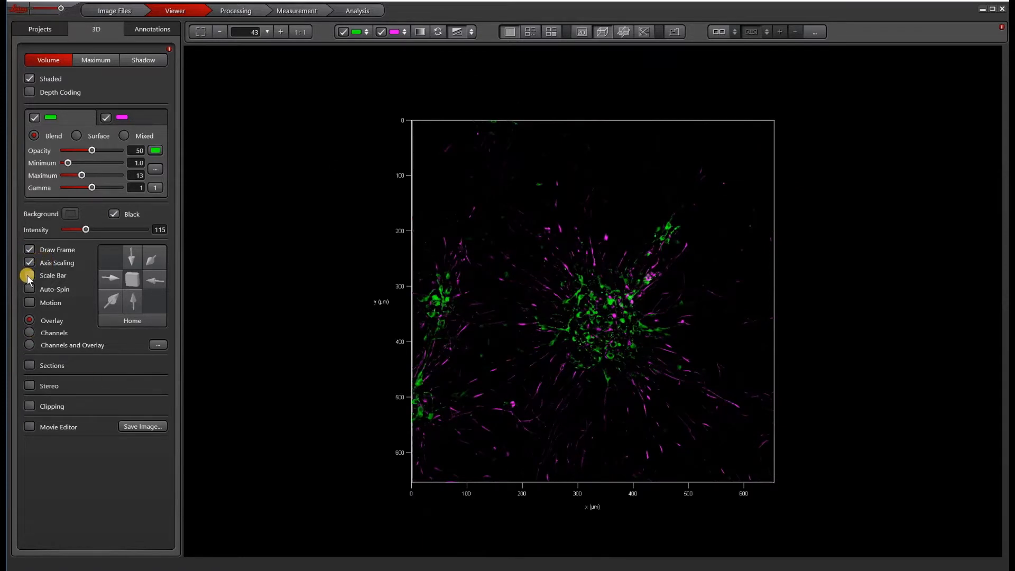
pyautogui.click(30, 275)
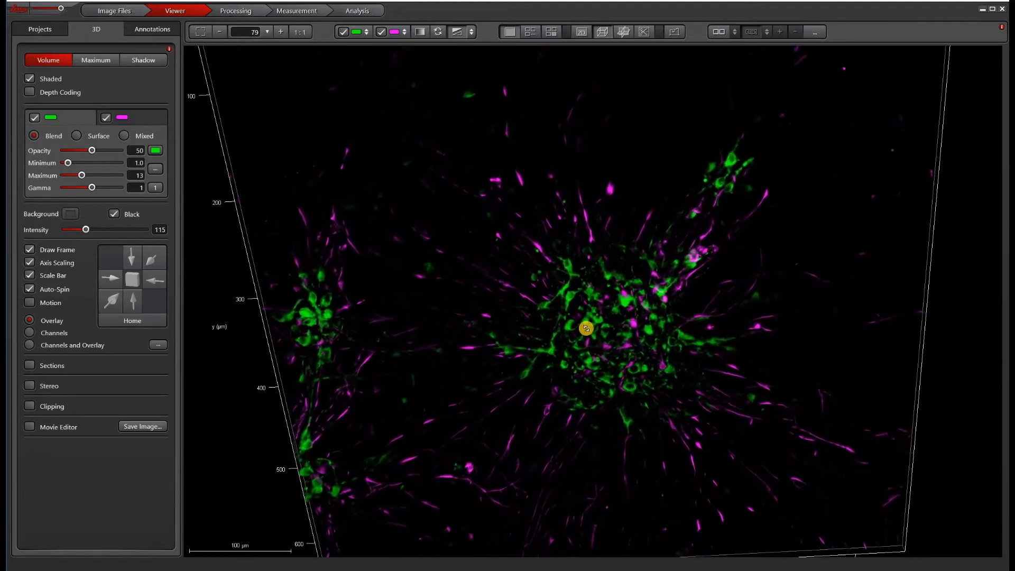
pyautogui.moveTo(586, 327); pyautogui.dragTo(590, 318)
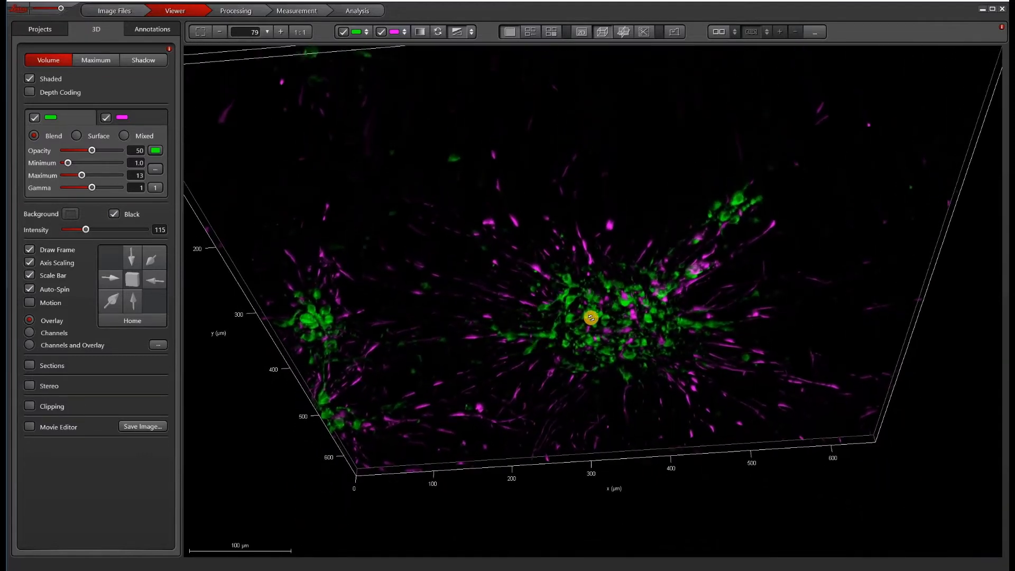
pyautogui.moveTo(589, 318); pyautogui.dragTo(650, 379)
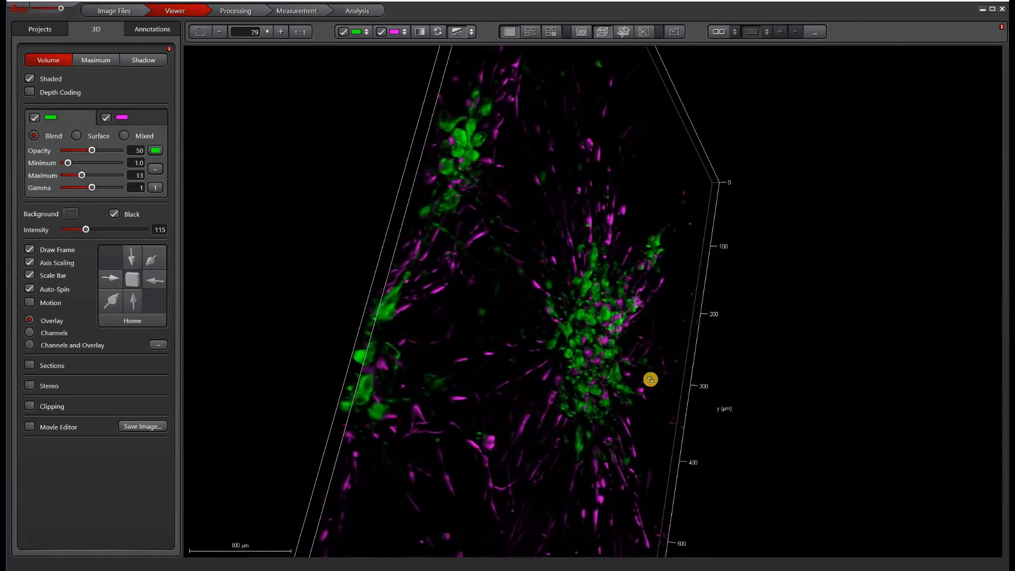
pyautogui.moveTo(650, 379); pyautogui.dragTo(659, 383)
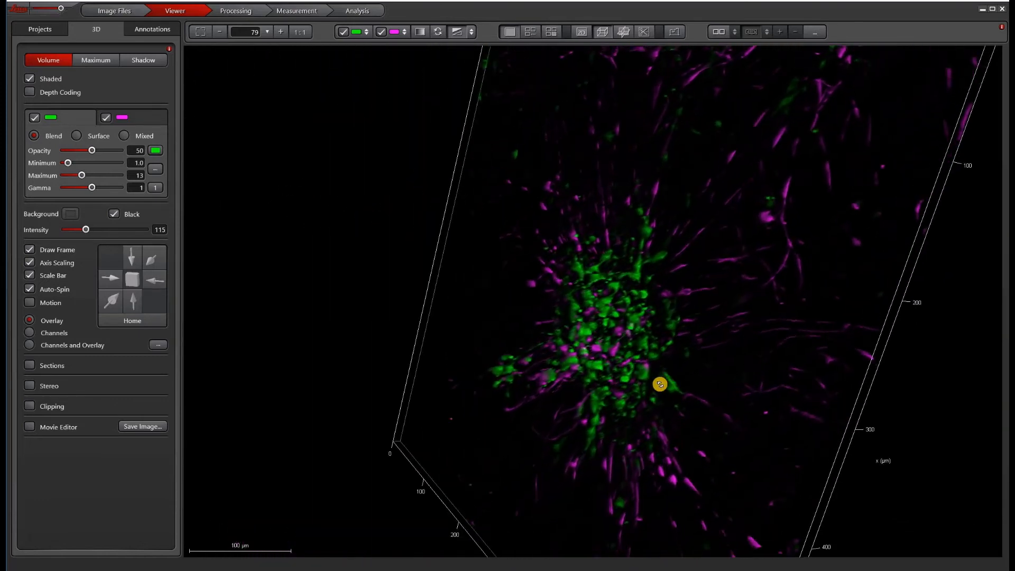
pyautogui.moveTo(659, 383); pyautogui.dragTo(478, 386)
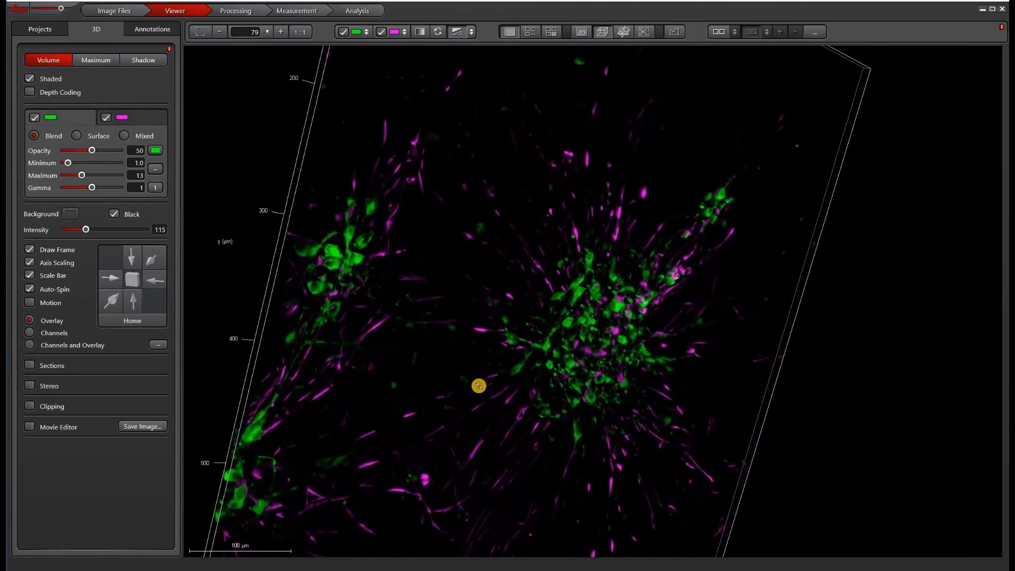
pyautogui.moveTo(479, 384); pyautogui.dragTo(750, 356)
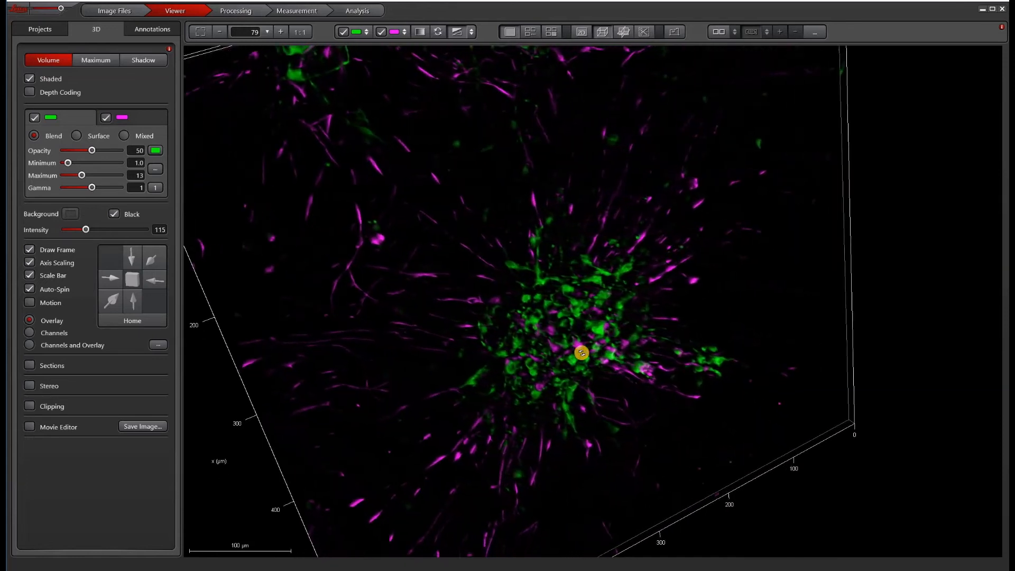
pyautogui.moveTo(582, 354); pyautogui.dragTo(582, 353)
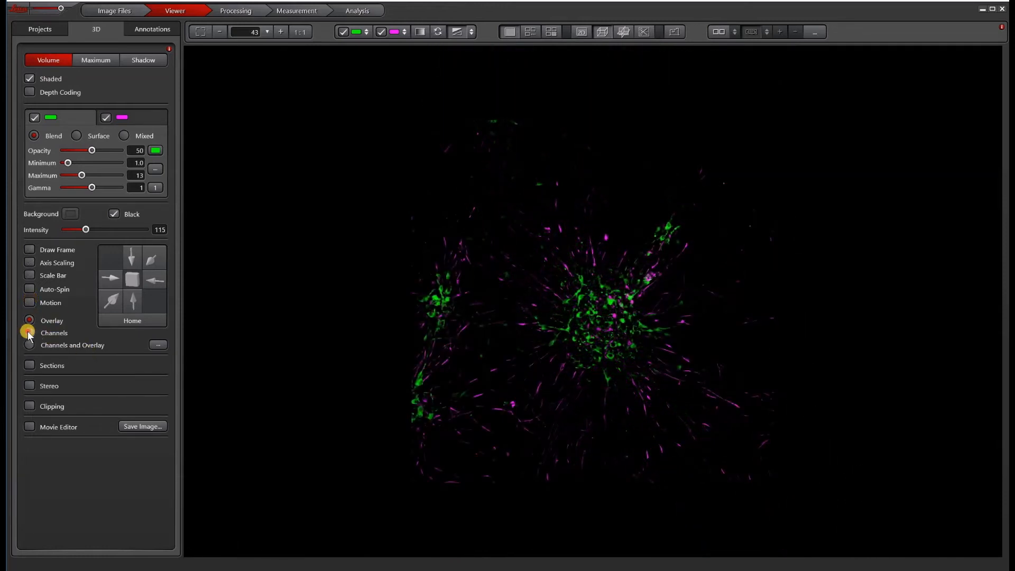
# - Tilt the volume to a diagonal view and return it to the default Home view
pyautogui.click(30, 332)
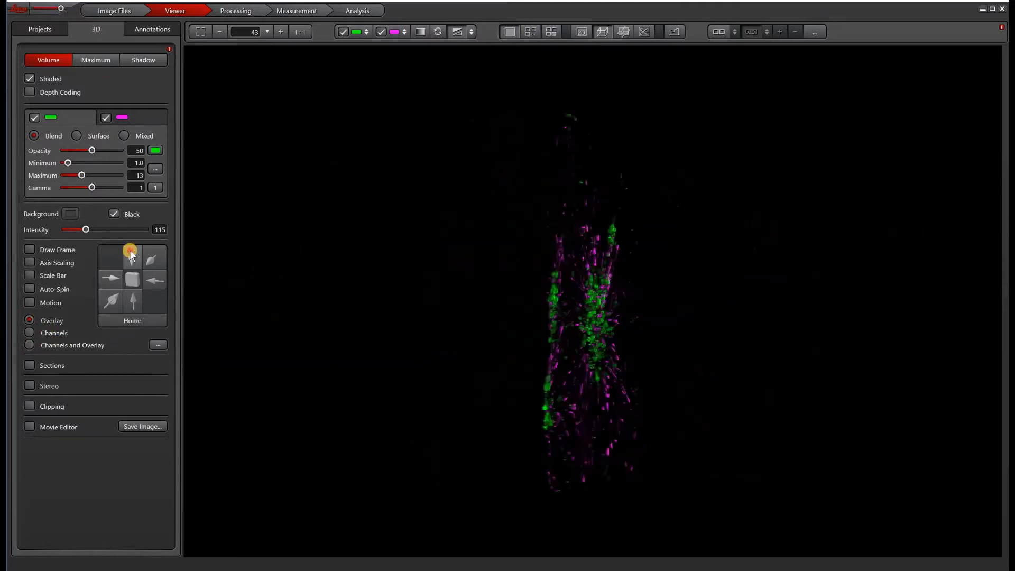
pyautogui.click(111, 300)
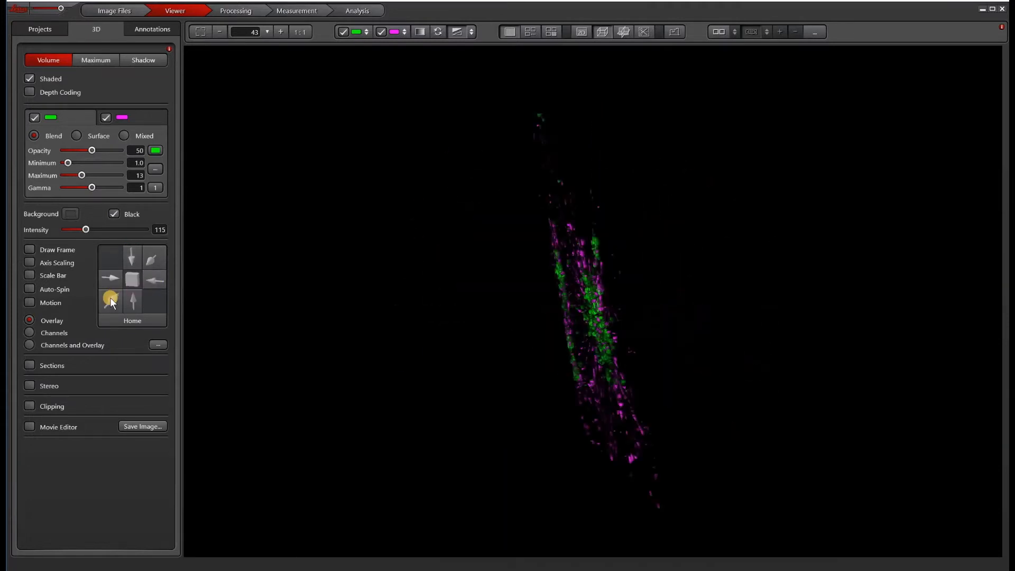
pyautogui.click(132, 320)
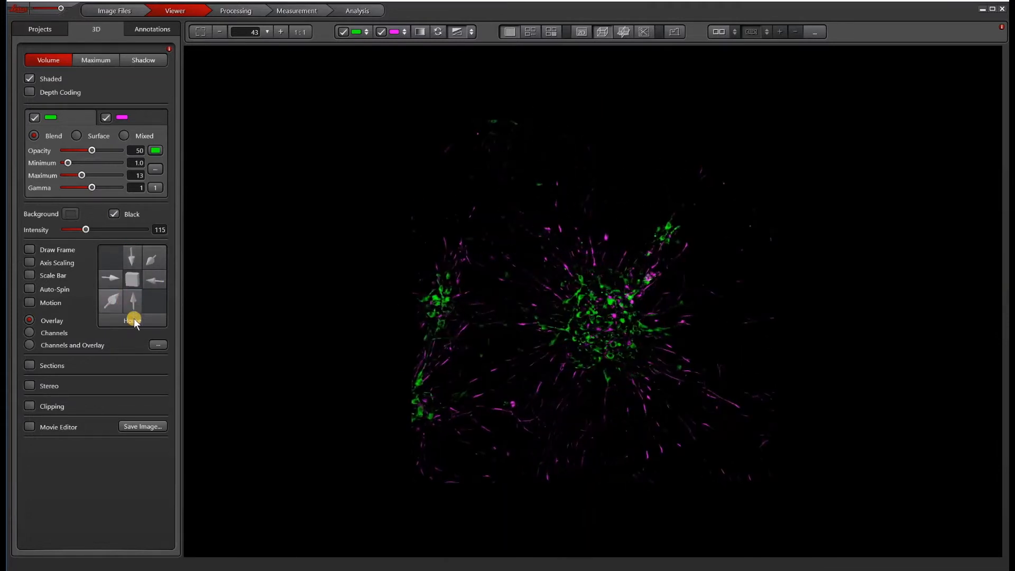
# - Toggle Sections on and off, then enable Stereo anaglyph and Clipping
pyautogui.click(30, 364)
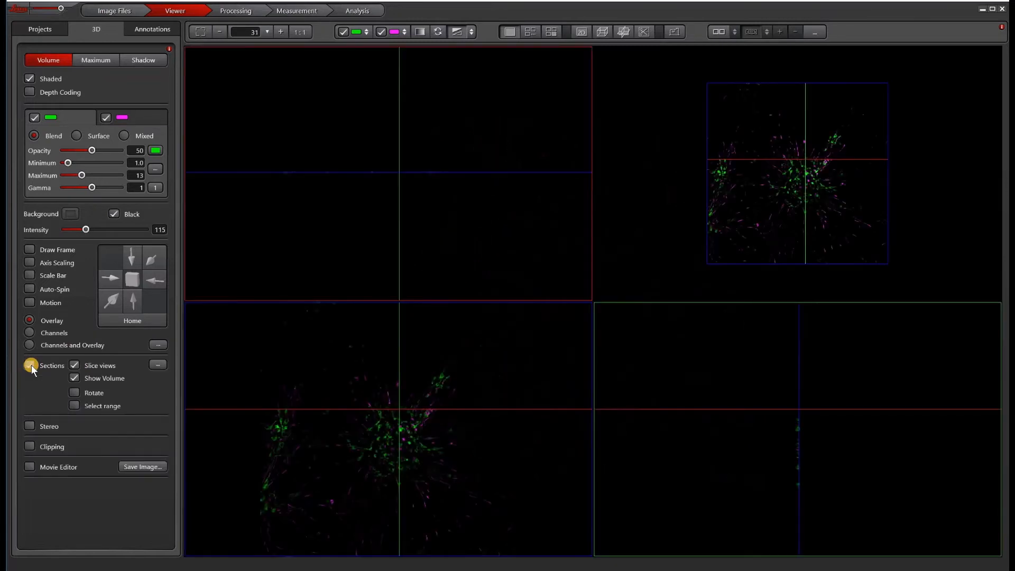
pyautogui.click(30, 365)
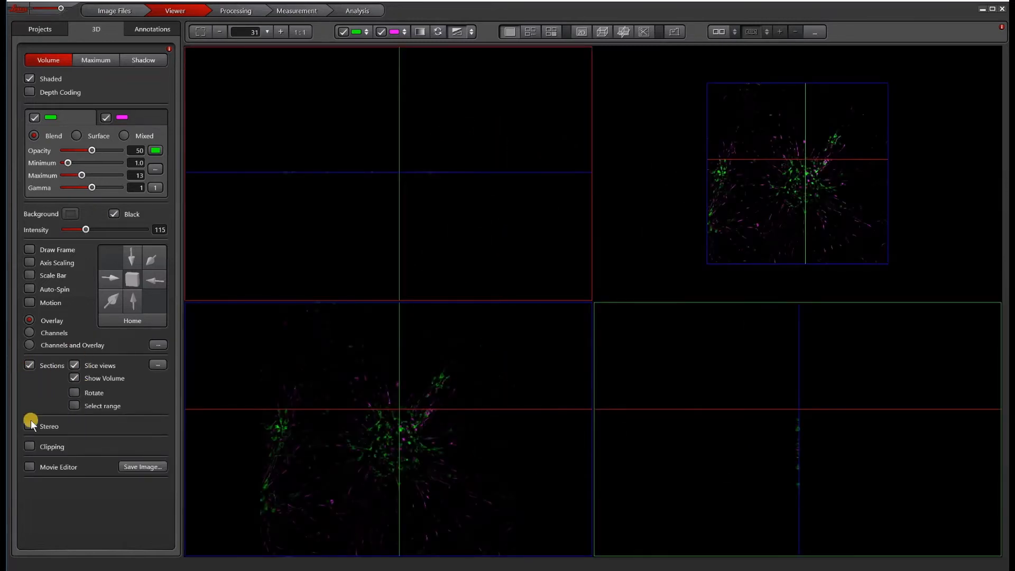
pyautogui.click(29, 385)
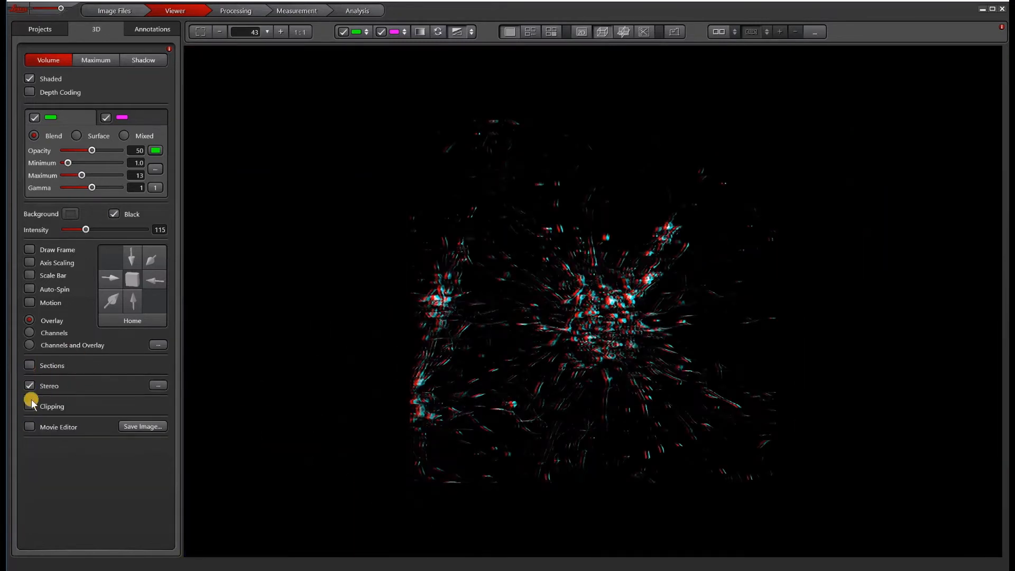
pyautogui.click(29, 406)
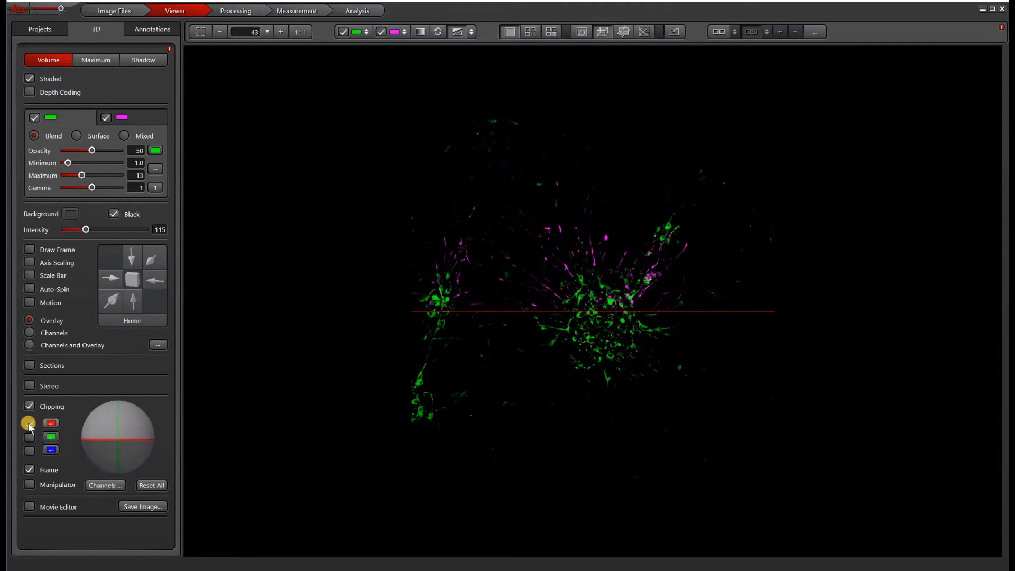
# - Apply the red clipping plane with outline and toggle the magenta channel's clipping in the Channels dialog
pyautogui.click(29, 423)
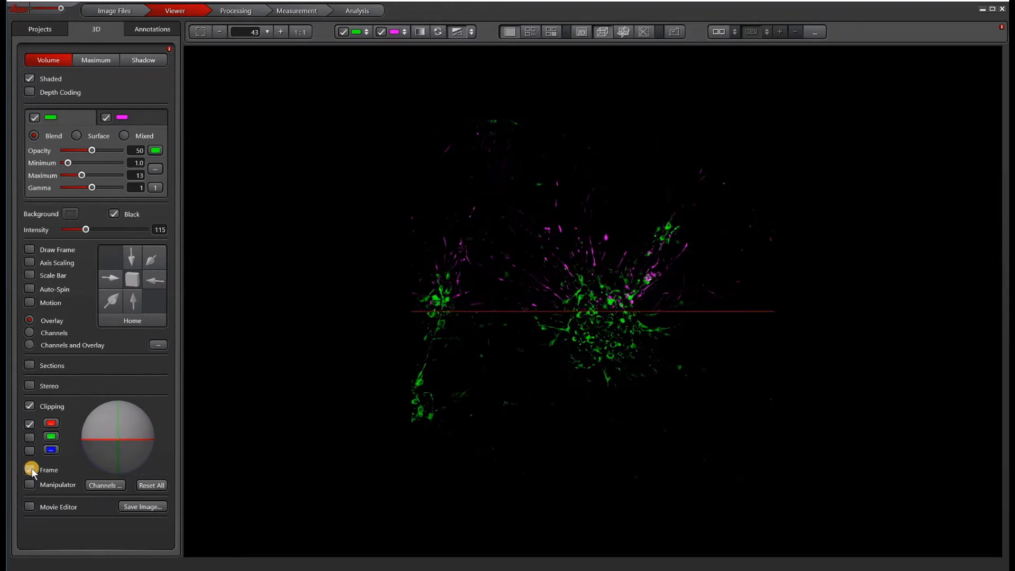
pyautogui.click(30, 470)
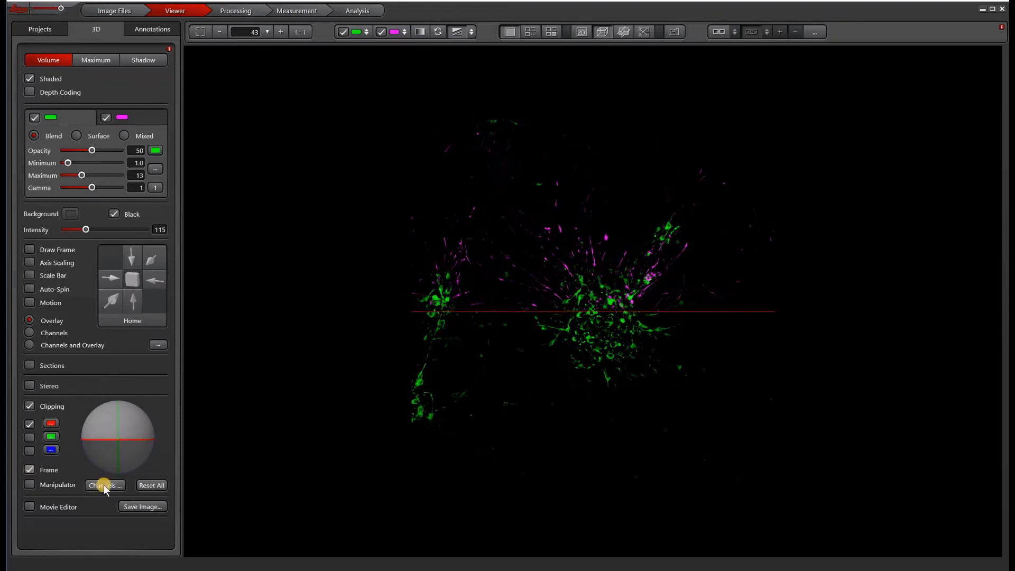
pyautogui.click(106, 485)
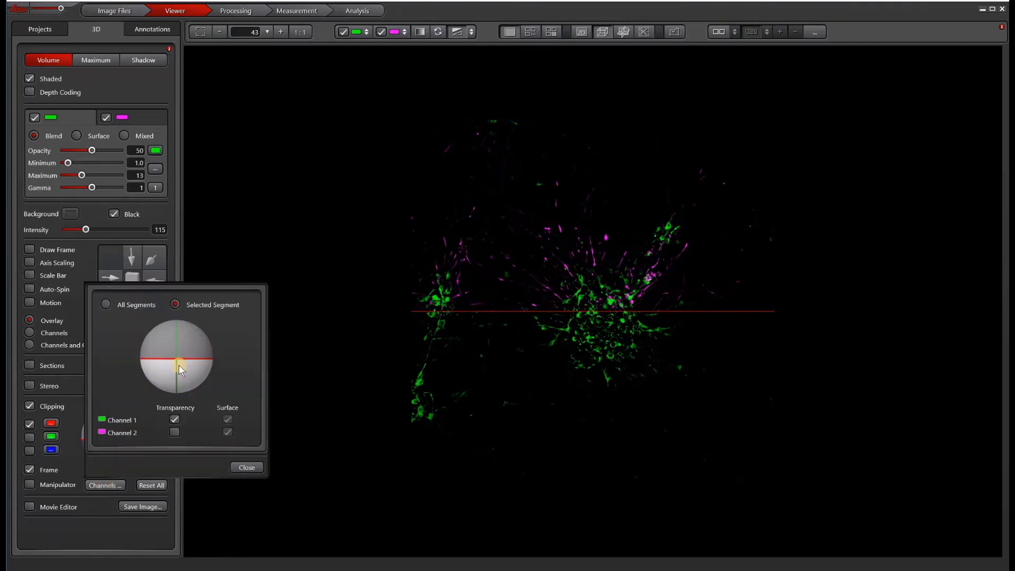
pyautogui.click(174, 432)
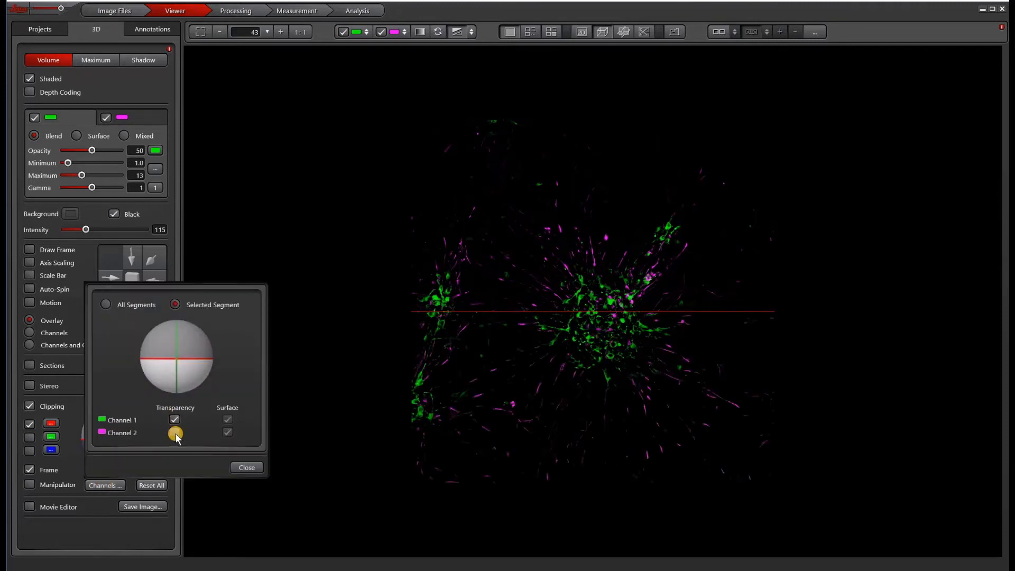
pyautogui.click(174, 433)
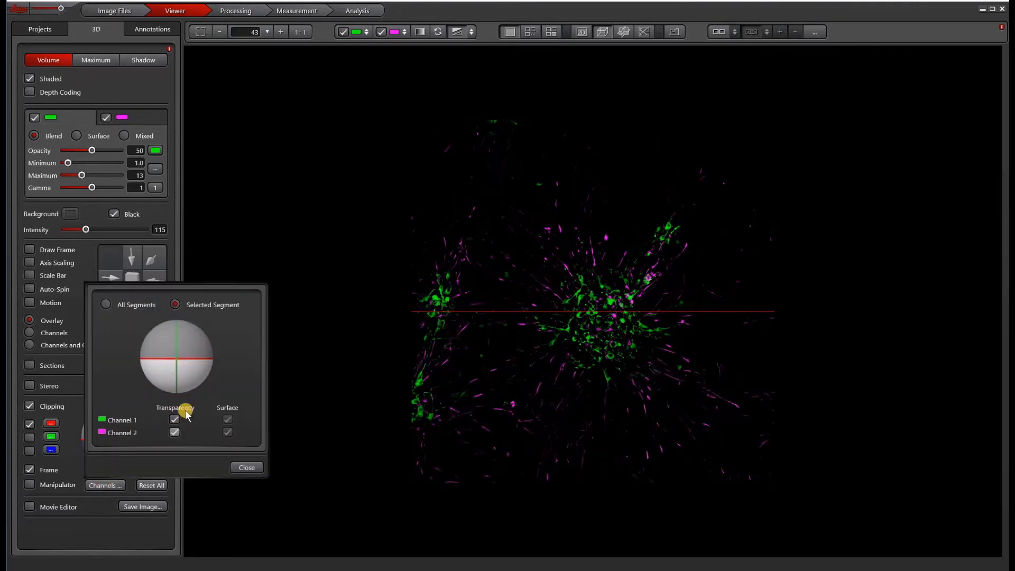
pyautogui.click(175, 432)
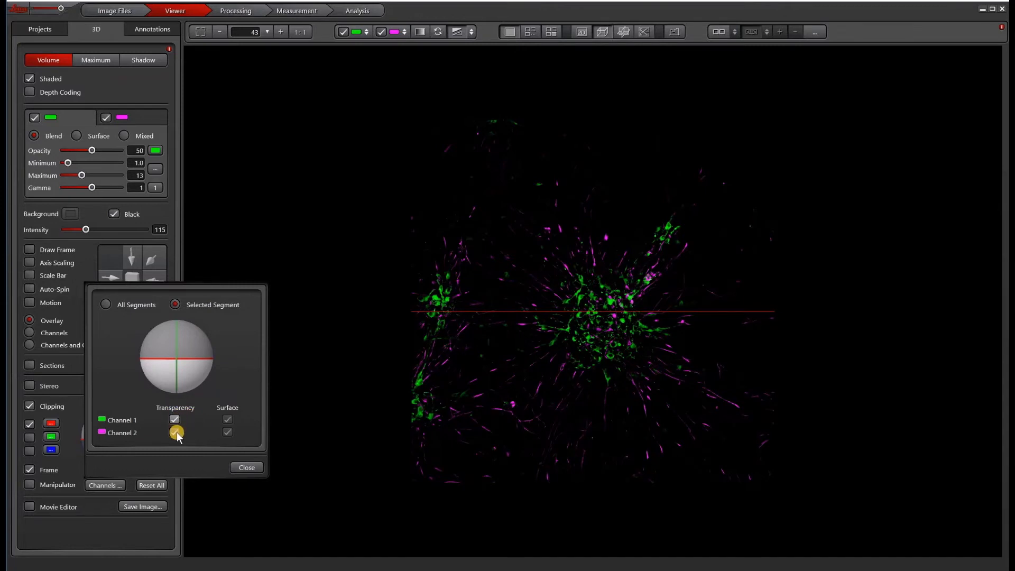
pyautogui.click(176, 432)
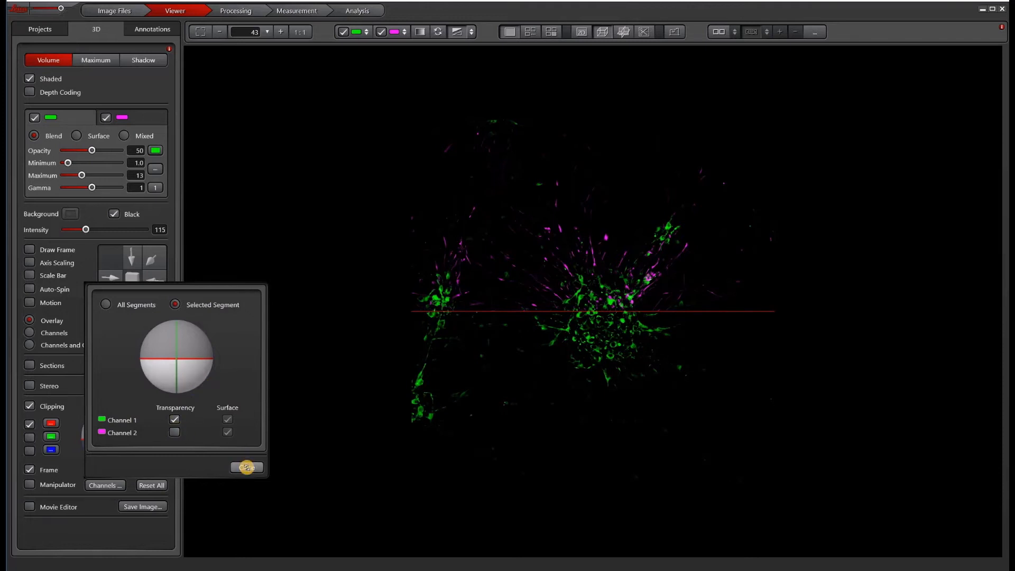
pyautogui.click(246, 467)
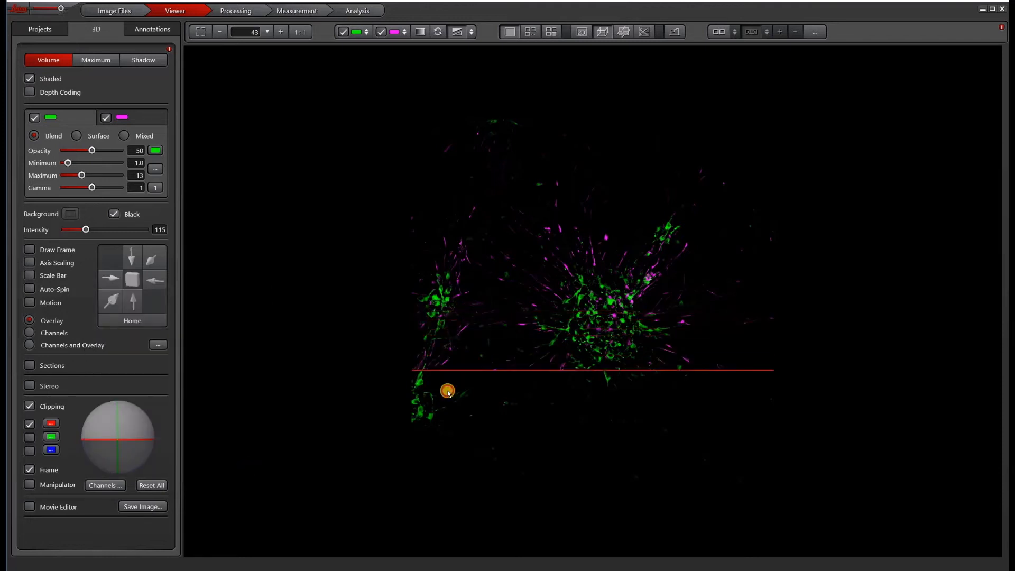
# - Move the clipping plane higher through the volume, then turn clipping off
pyautogui.moveTo(448, 391); pyautogui.dragTo(457, 406)
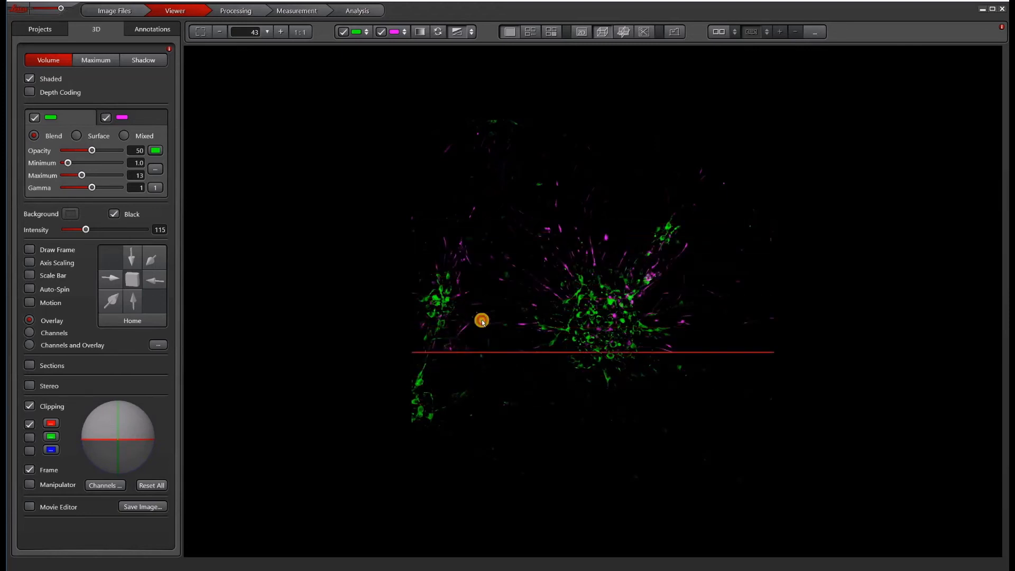
pyautogui.click(30, 406)
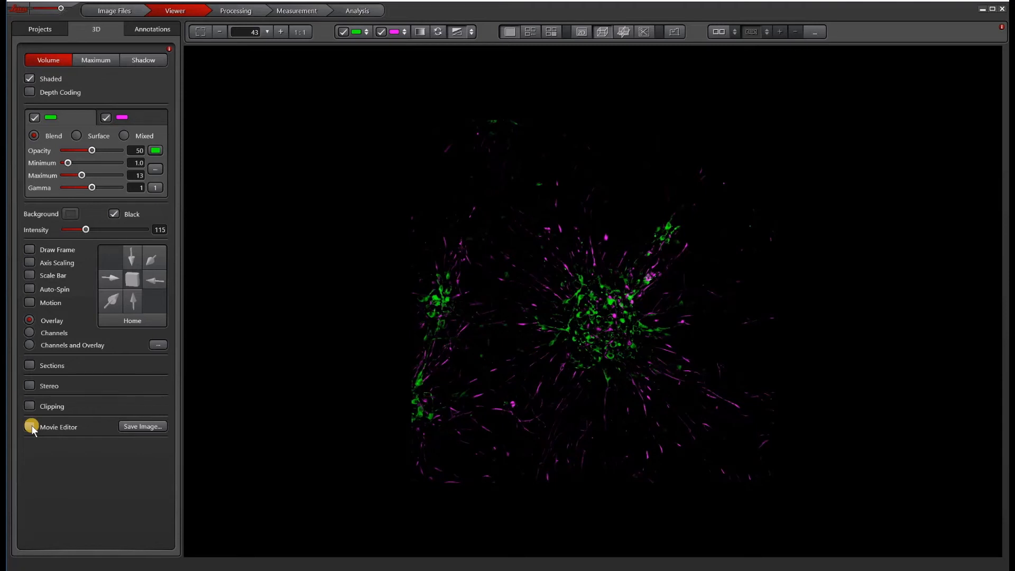
# - Open and then close the Movie Editor keyframe timeline
pyautogui.click(29, 426)
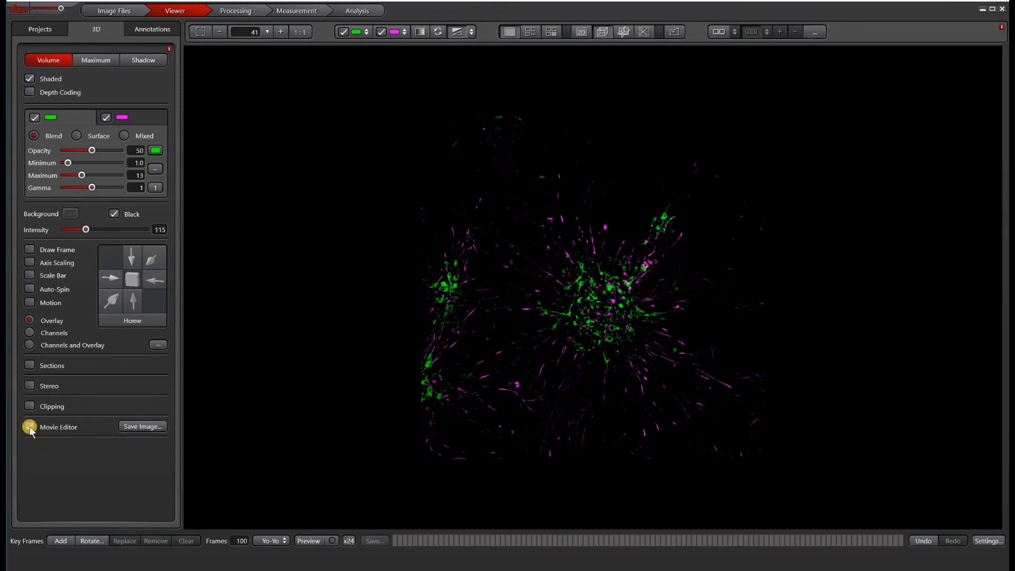
pyautogui.click(28, 427)
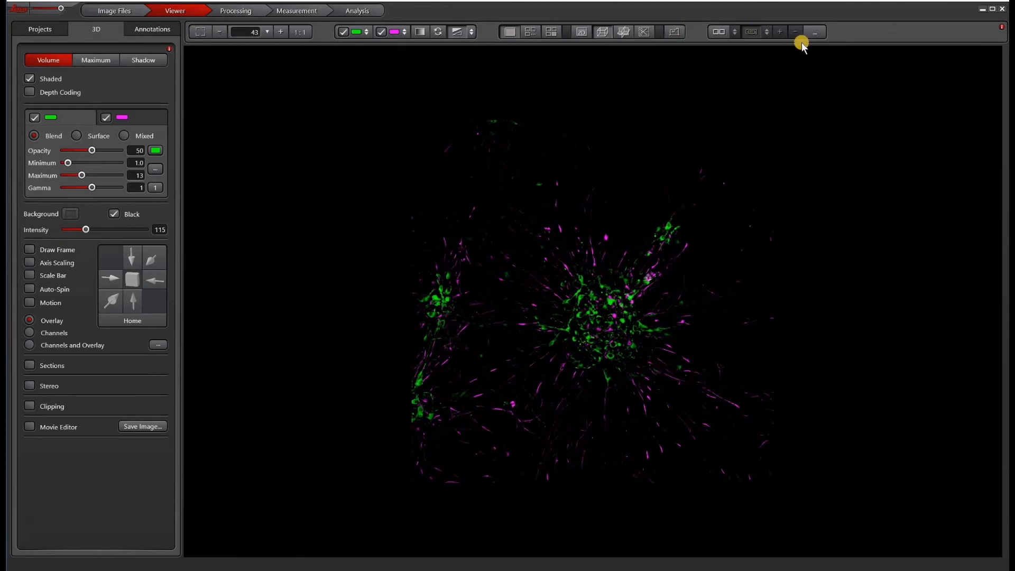
pyautogui.moveTo(197, 33)
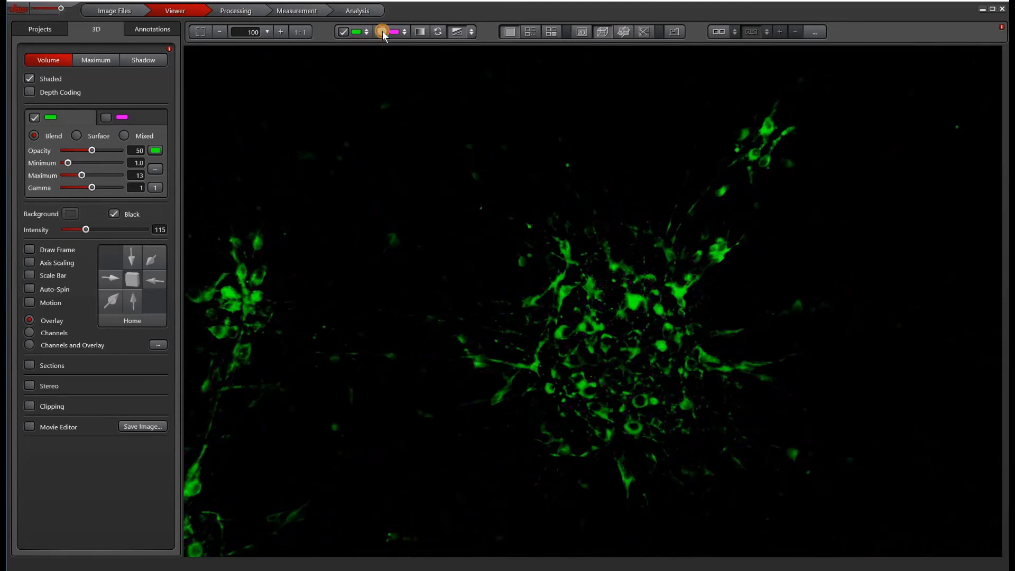
# - Re-enable the magenta channel, auto-adjust intensity range, and toggle section lines on and off
pyautogui.click(387, 31)
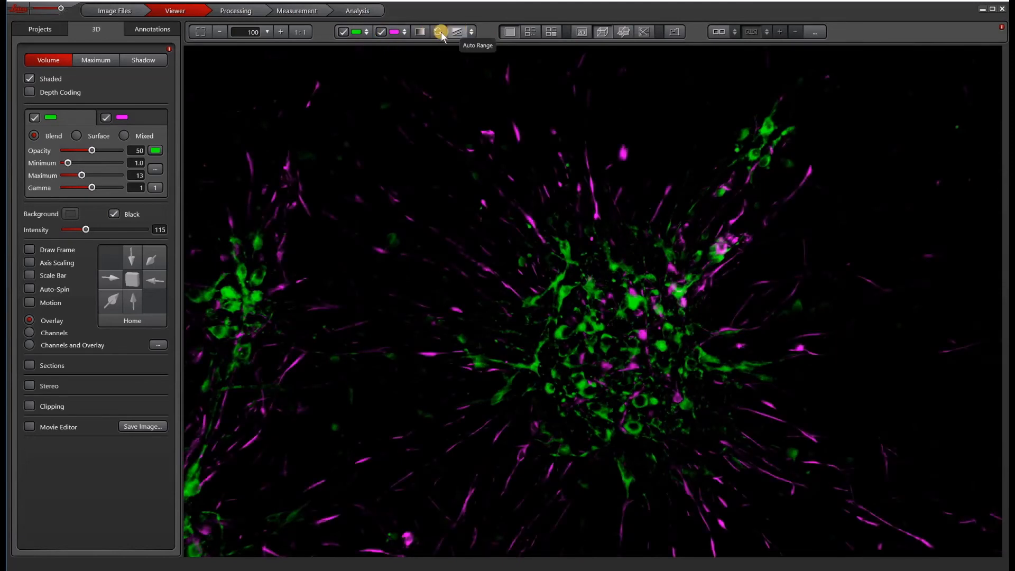
pyautogui.click(440, 31)
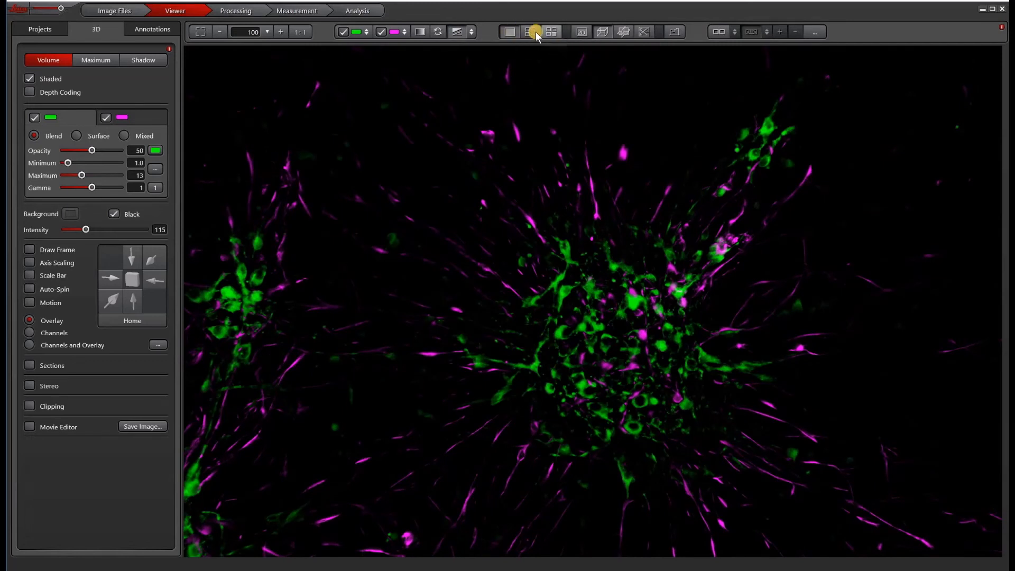
pyautogui.moveTo(583, 31)
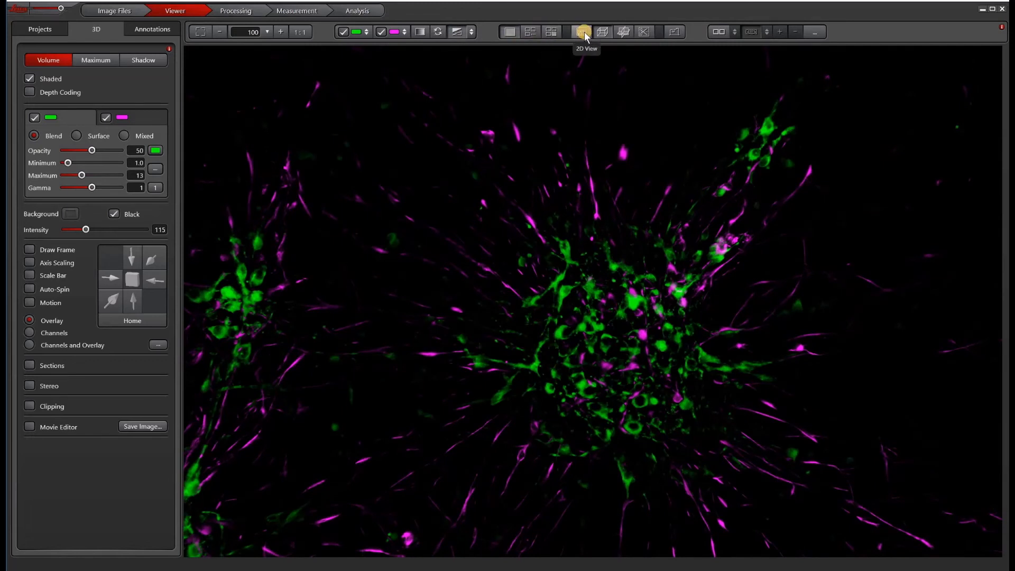
pyautogui.click(581, 31)
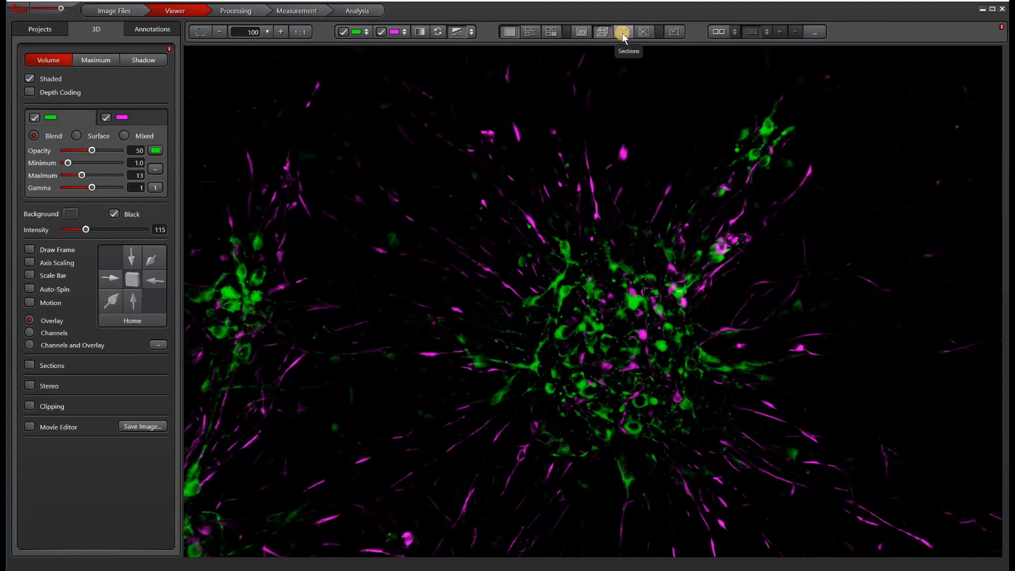
pyautogui.click(626, 31)
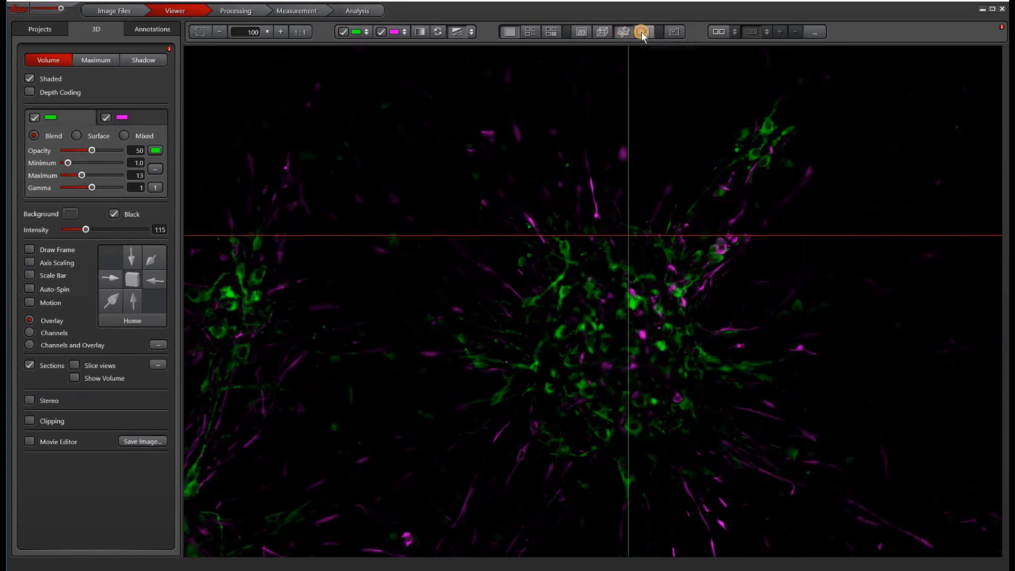
pyautogui.click(643, 31)
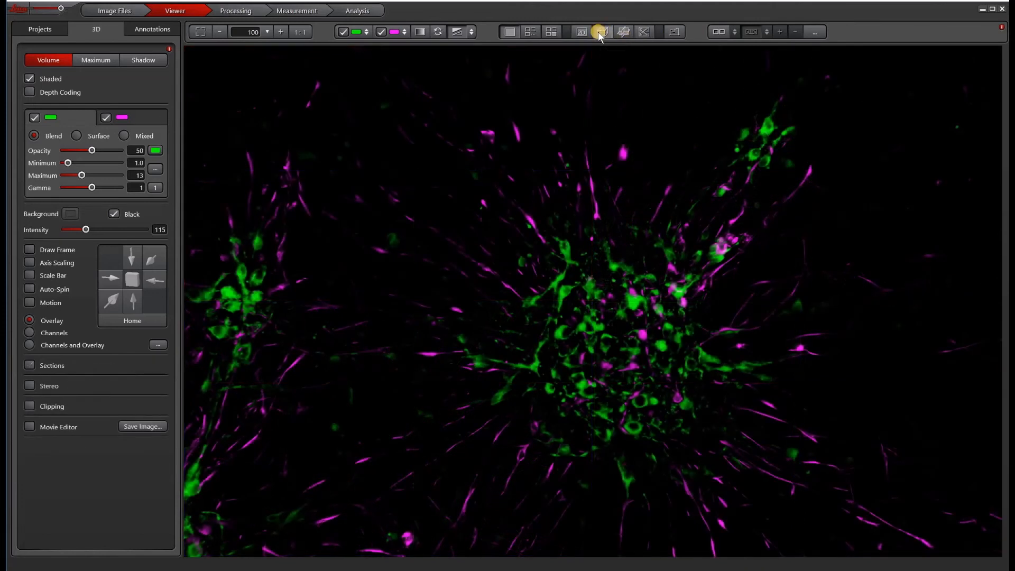
pyautogui.moveTo(755, 30)
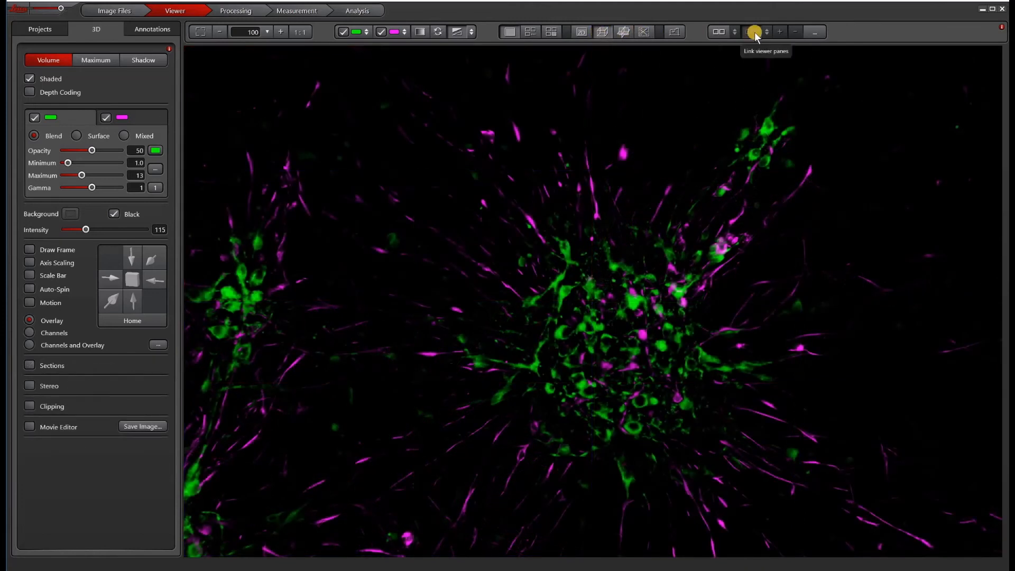
pyautogui.moveTo(739, 29)
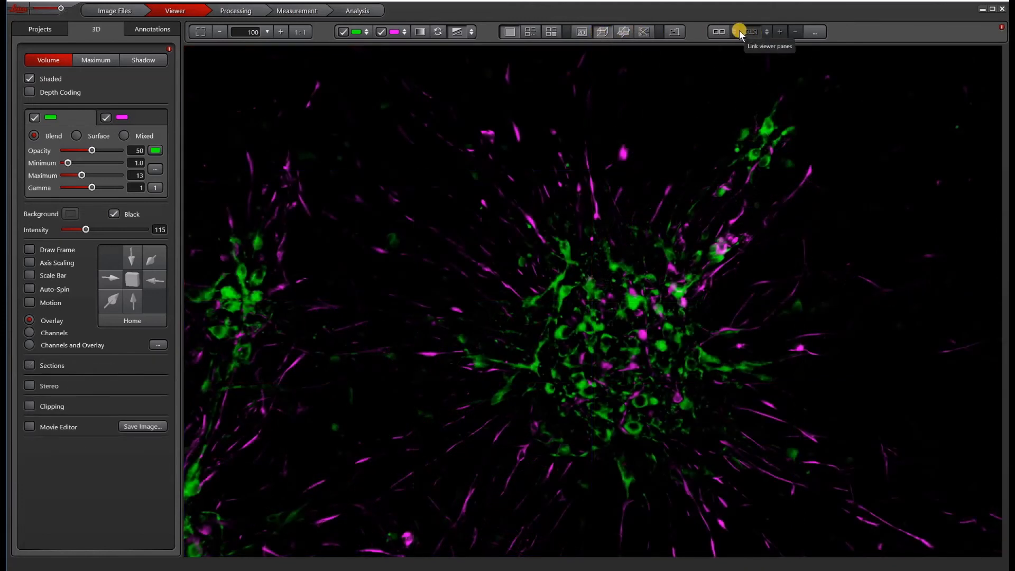
pyautogui.moveTo(717, 29)
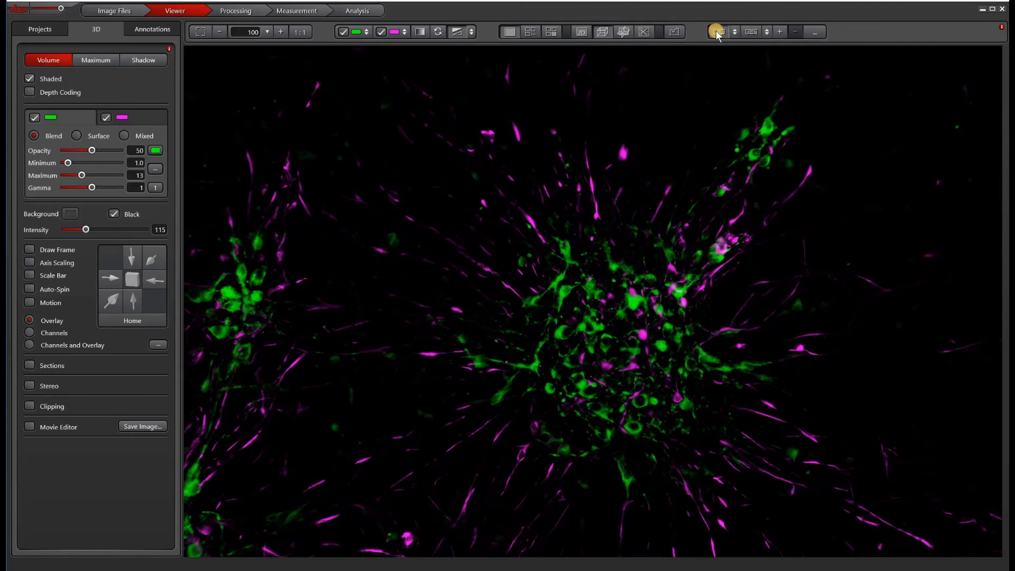
pyautogui.moveTo(719, 32)
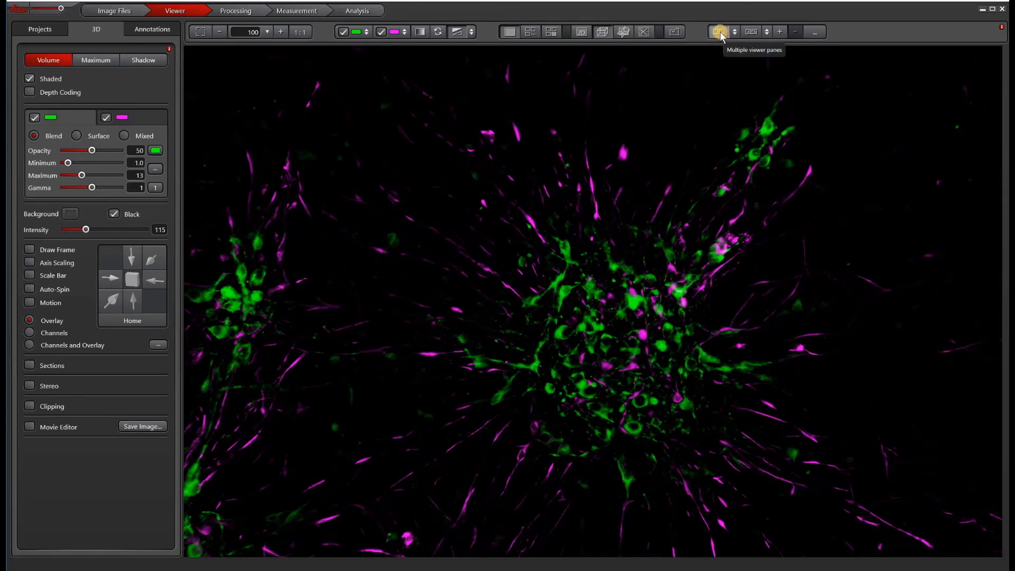
pyautogui.moveTo(751, 30)
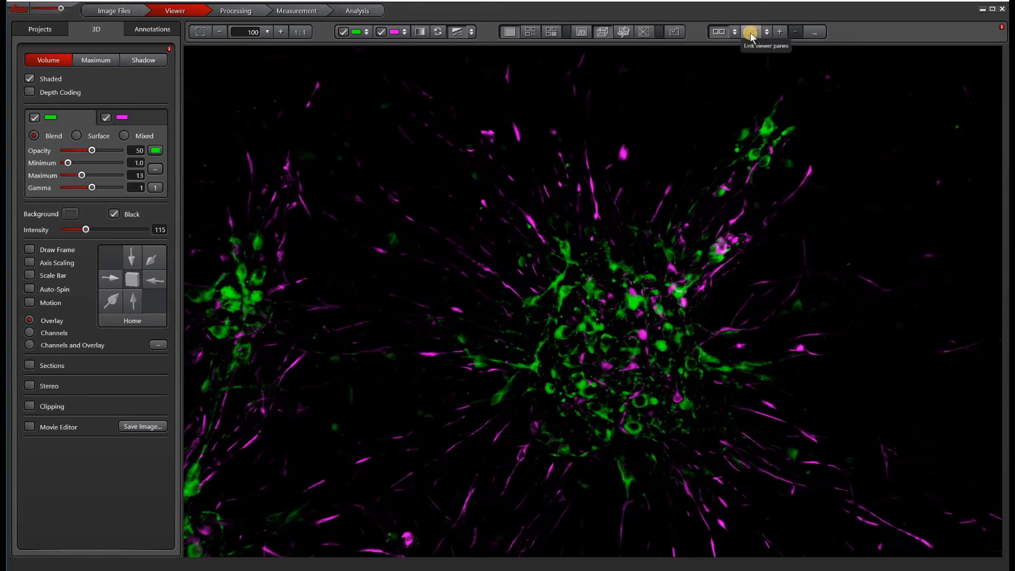
pyautogui.moveTo(783, 30)
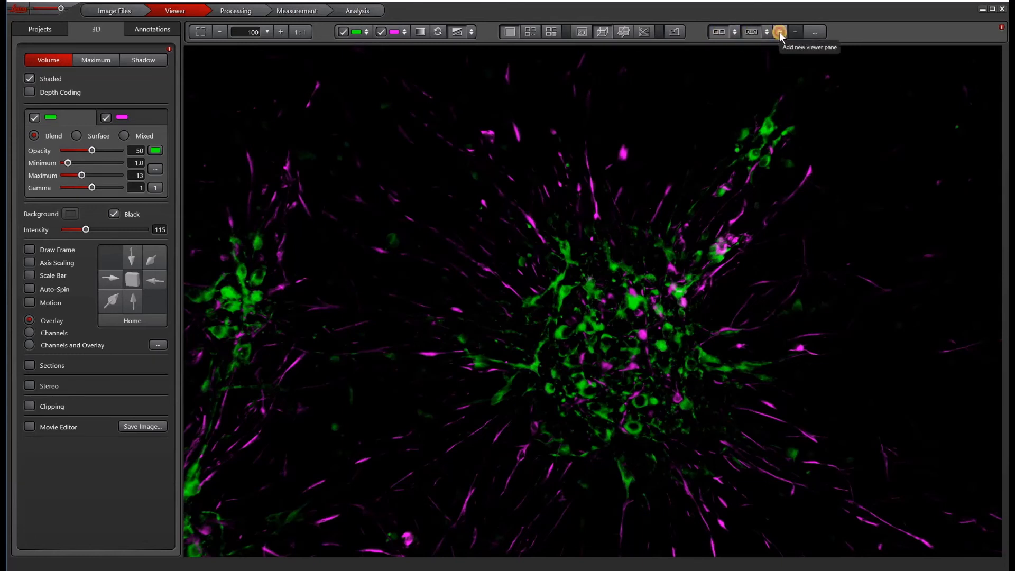
# - Add a second viewer pane and load the raw Series001 stack from the Projects list
pyautogui.click(783, 31)
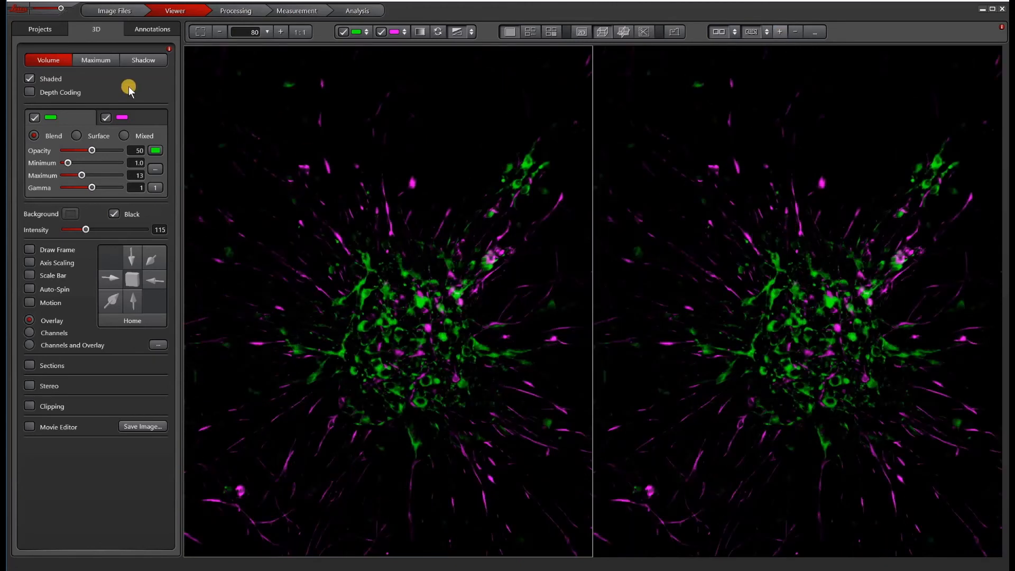
pyautogui.click(33, 30)
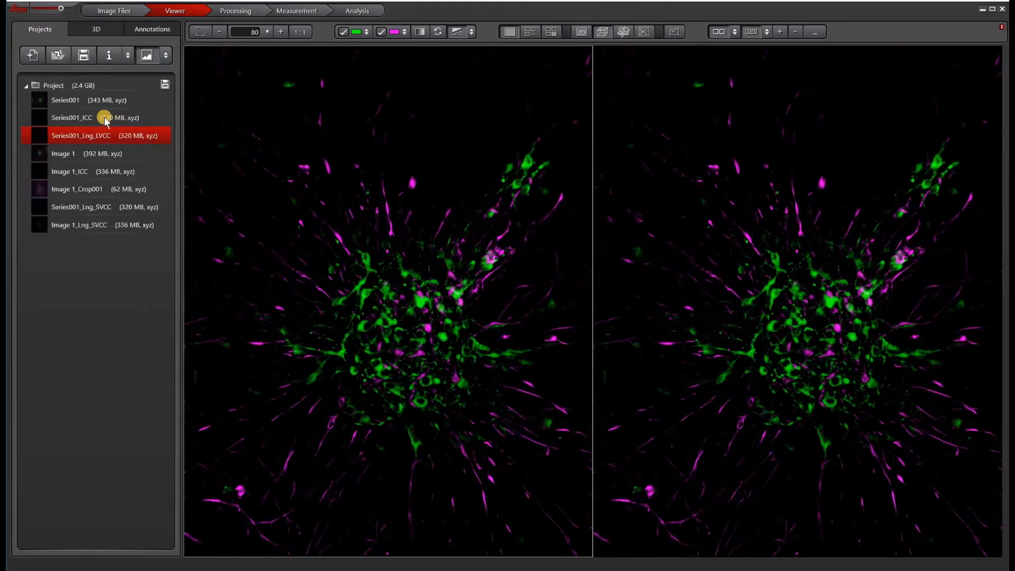
pyautogui.click(69, 99)
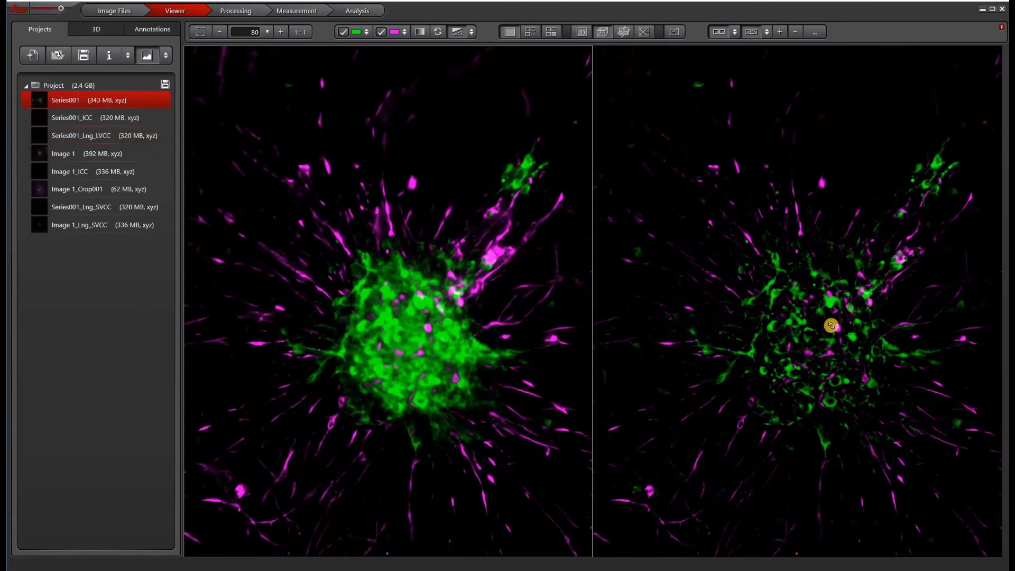
# - Activate the right pane, return to 3D settings and zoom in on the dense cell cluster
pyautogui.click(79, 135)
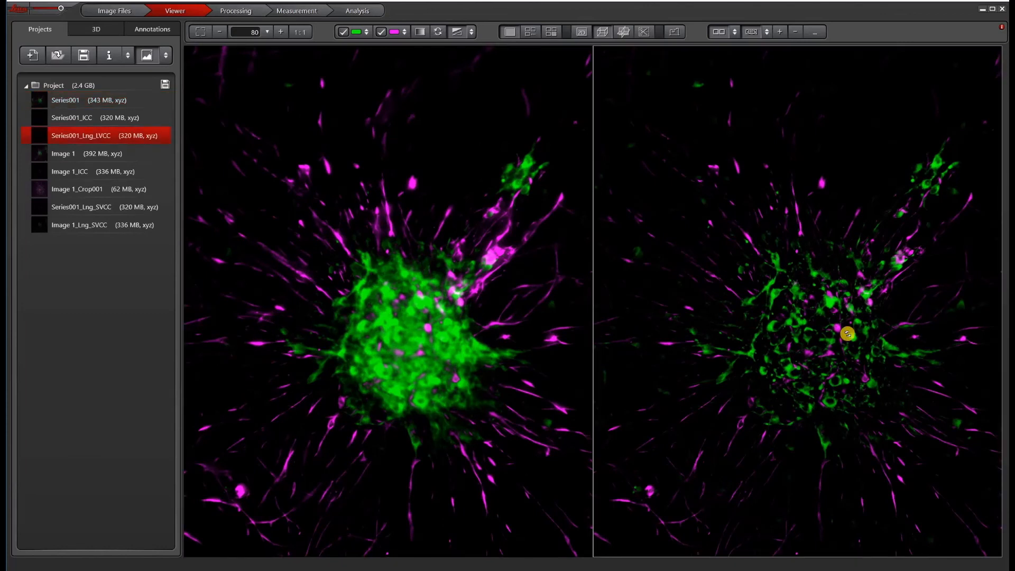
pyautogui.moveTo(715, 297)
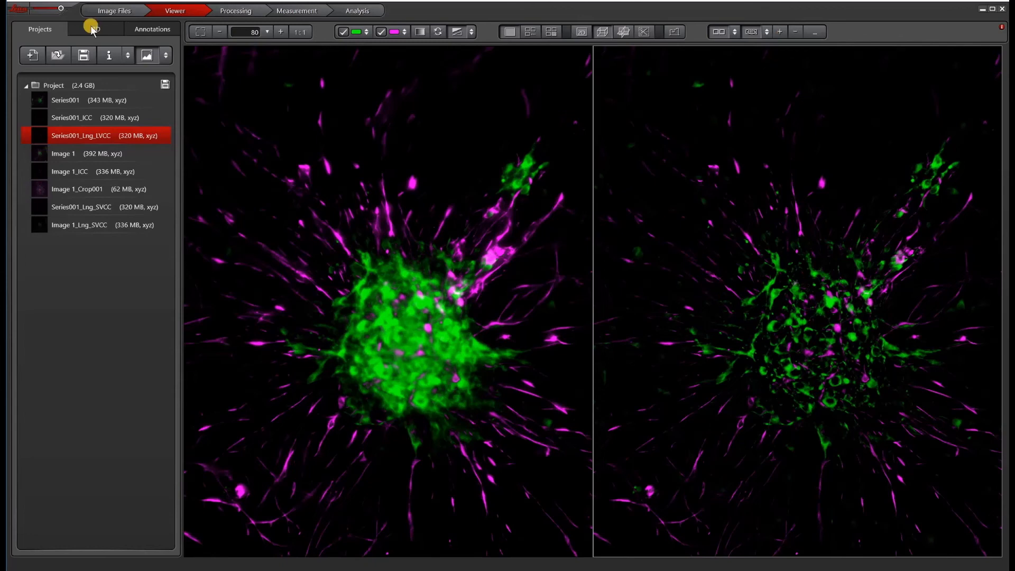
pyautogui.click(93, 29)
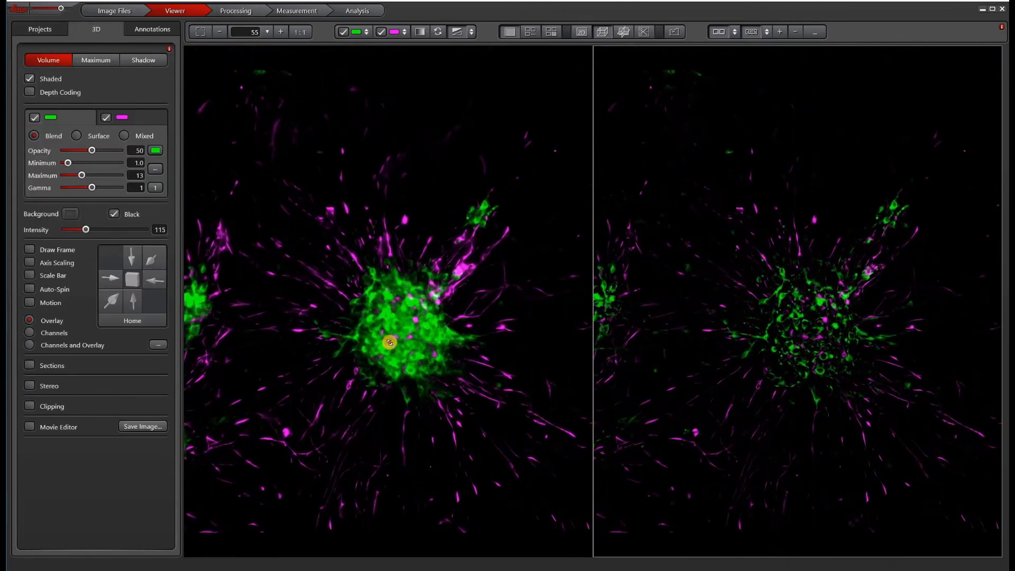
pyautogui.moveTo(389, 341); pyautogui.dragTo(381, 373)
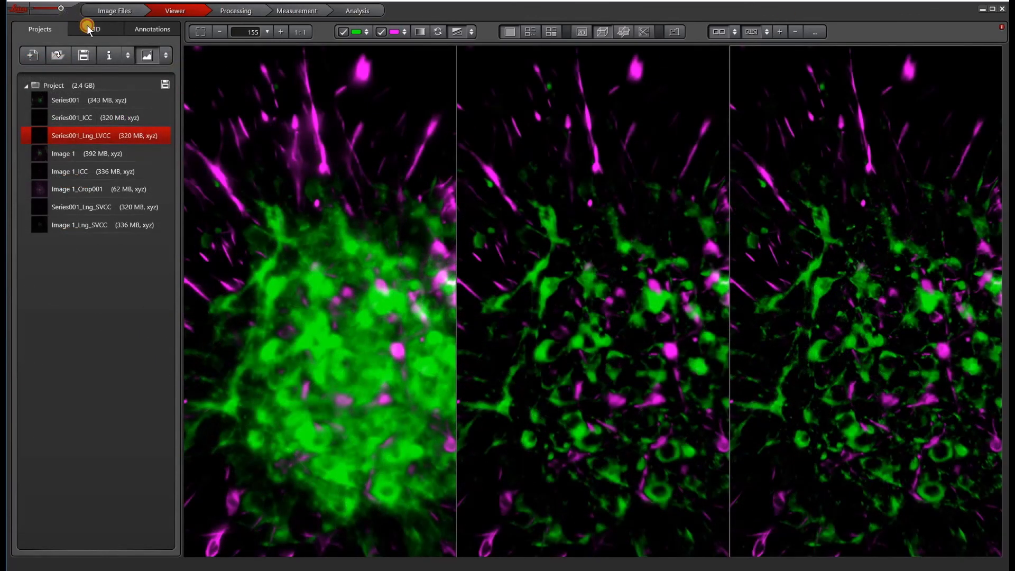
# - Switch the 3D rendering mode to Maximum intensity projection for all panes
pyautogui.click(95, 28)
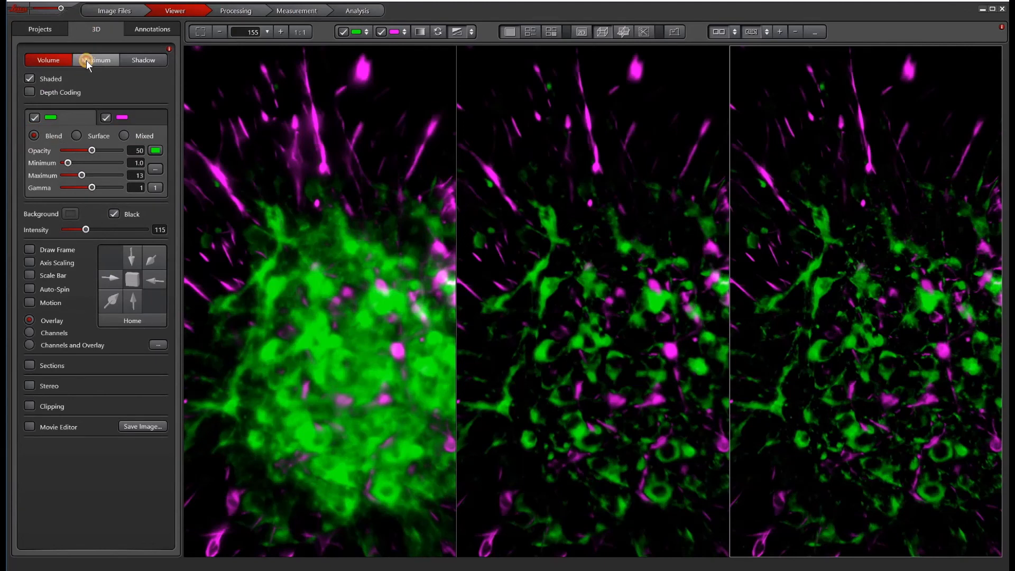
pyautogui.click(95, 60)
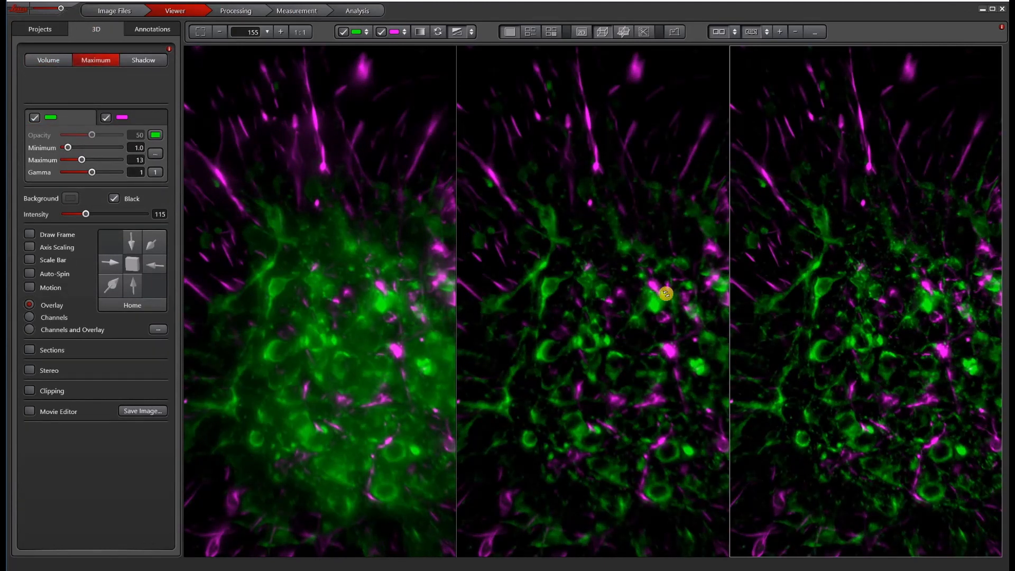
pyautogui.moveTo(581, 207)
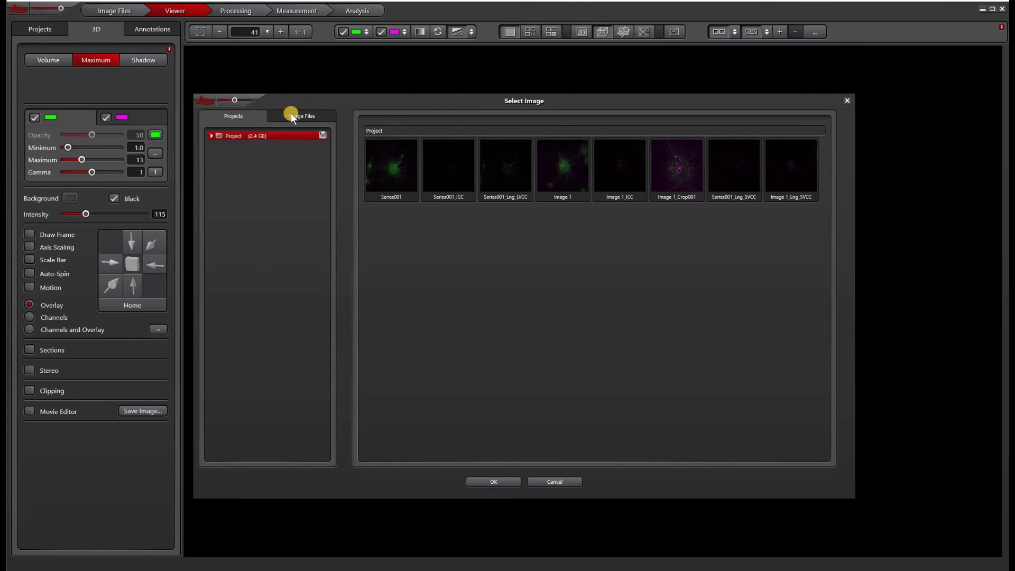
# - Browse the computer's drives in the Select Image dialog's Image Files list
pyautogui.click(301, 115)
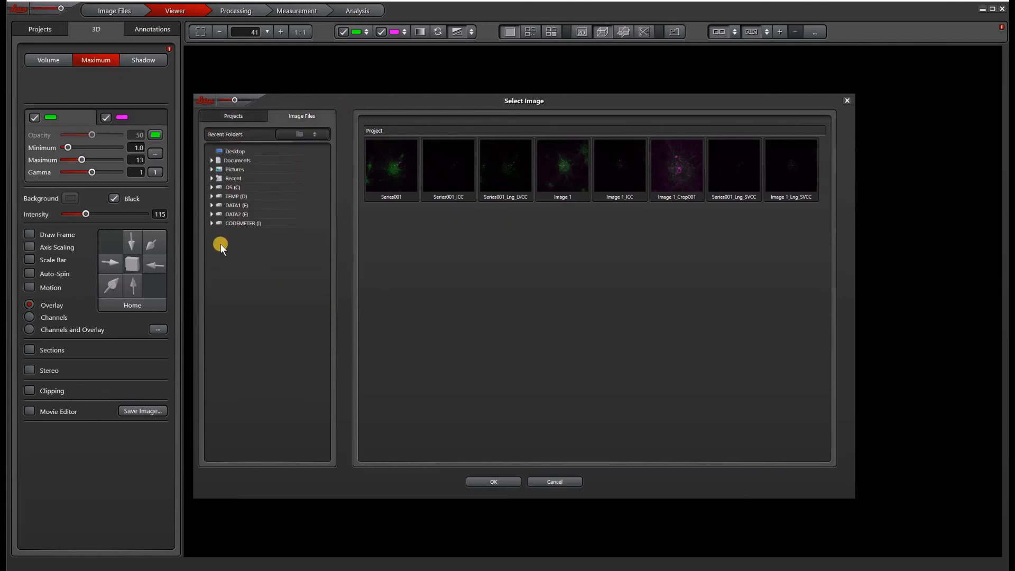
pyautogui.moveTo(217, 249)
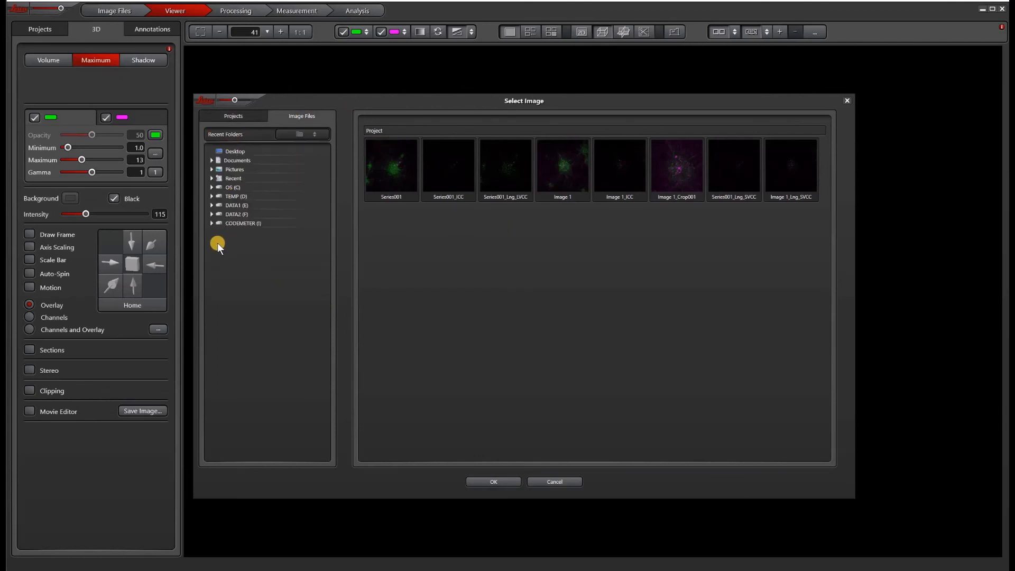